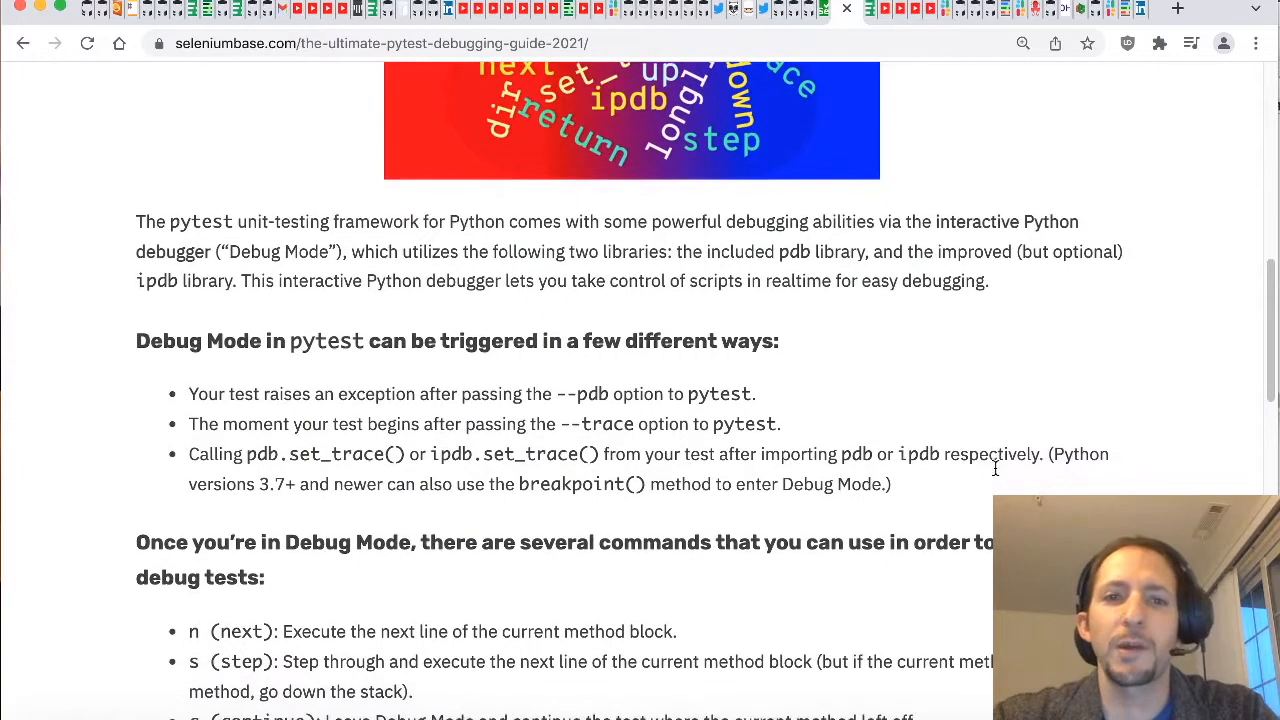
# Run 'pytest test_detect_404s.py' and highlight the AssertionError listing four broken image links.
pyautogui.scroll(-3)
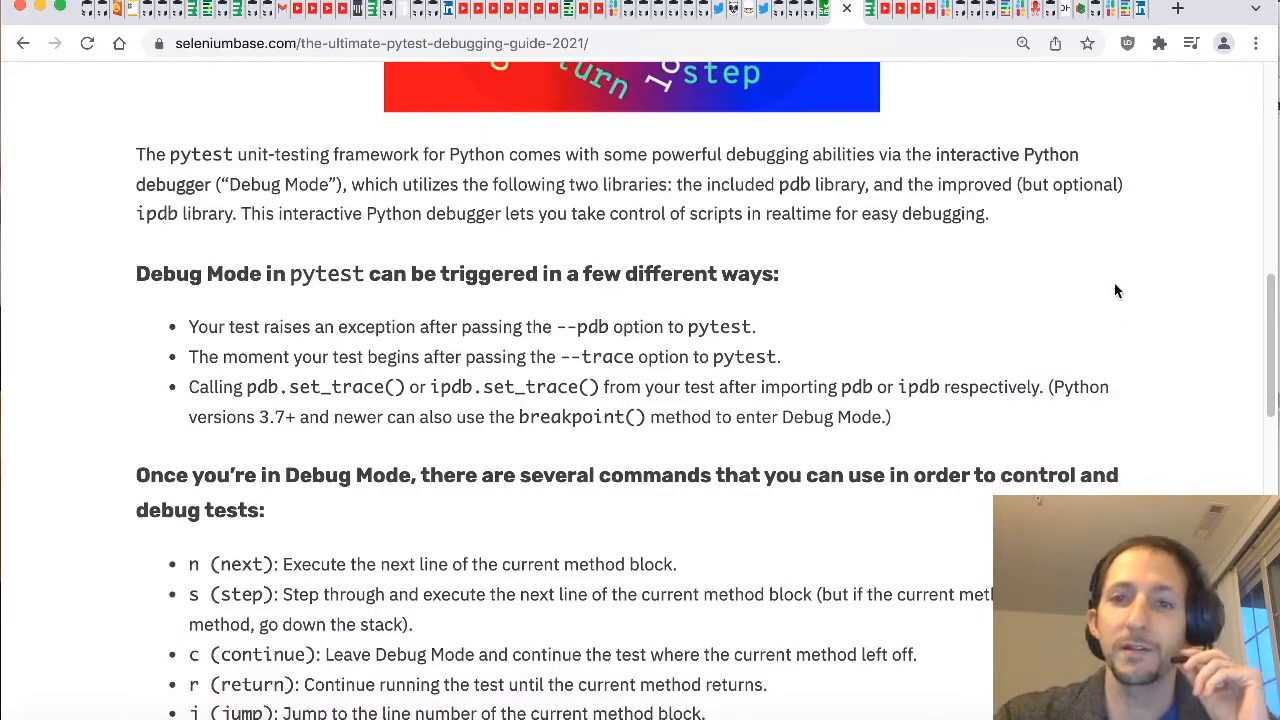
pyautogui.scroll(-3)
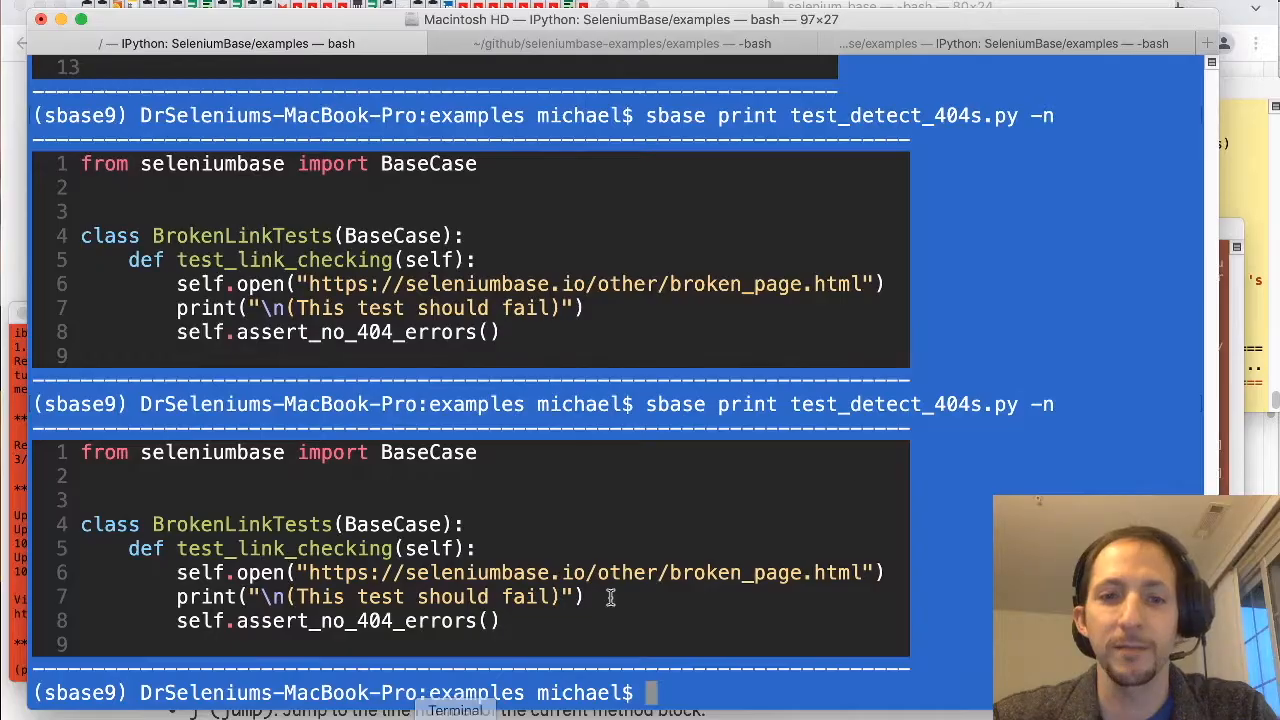
pyautogui.write('pytest test_detect_404s.py')
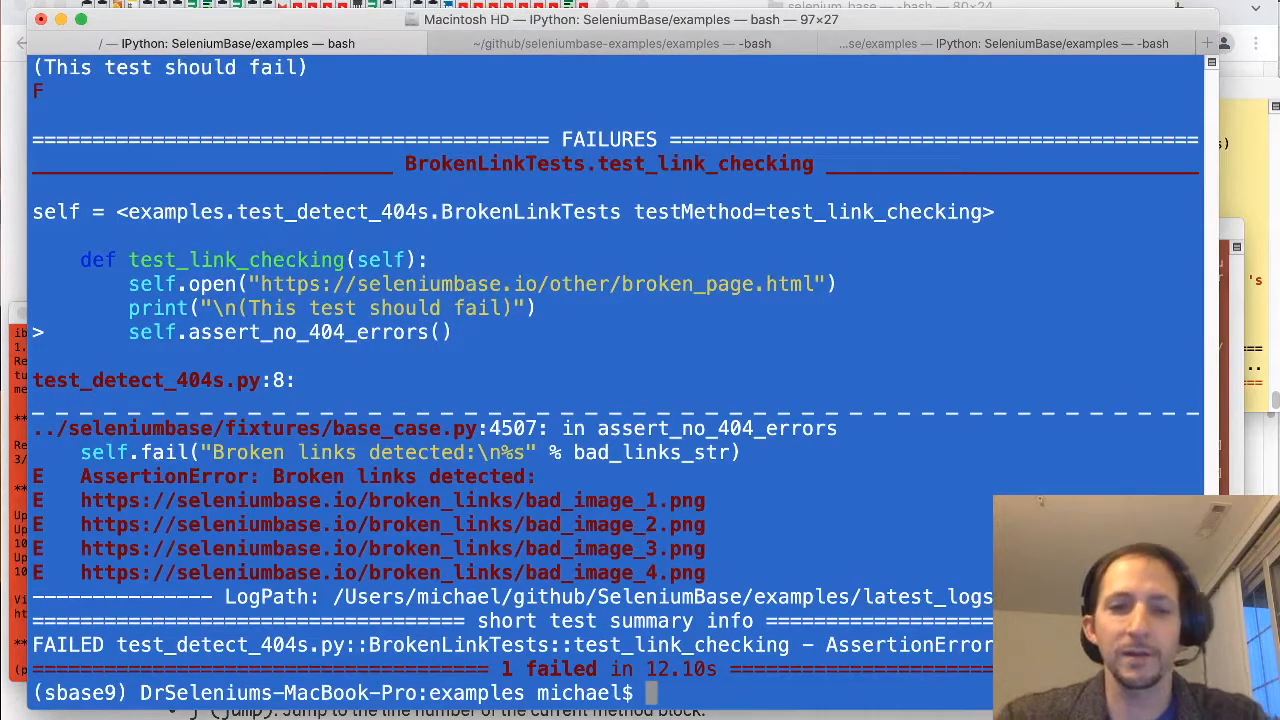
pyautogui.moveTo(80, 500); pyautogui.dragTo(704, 572)
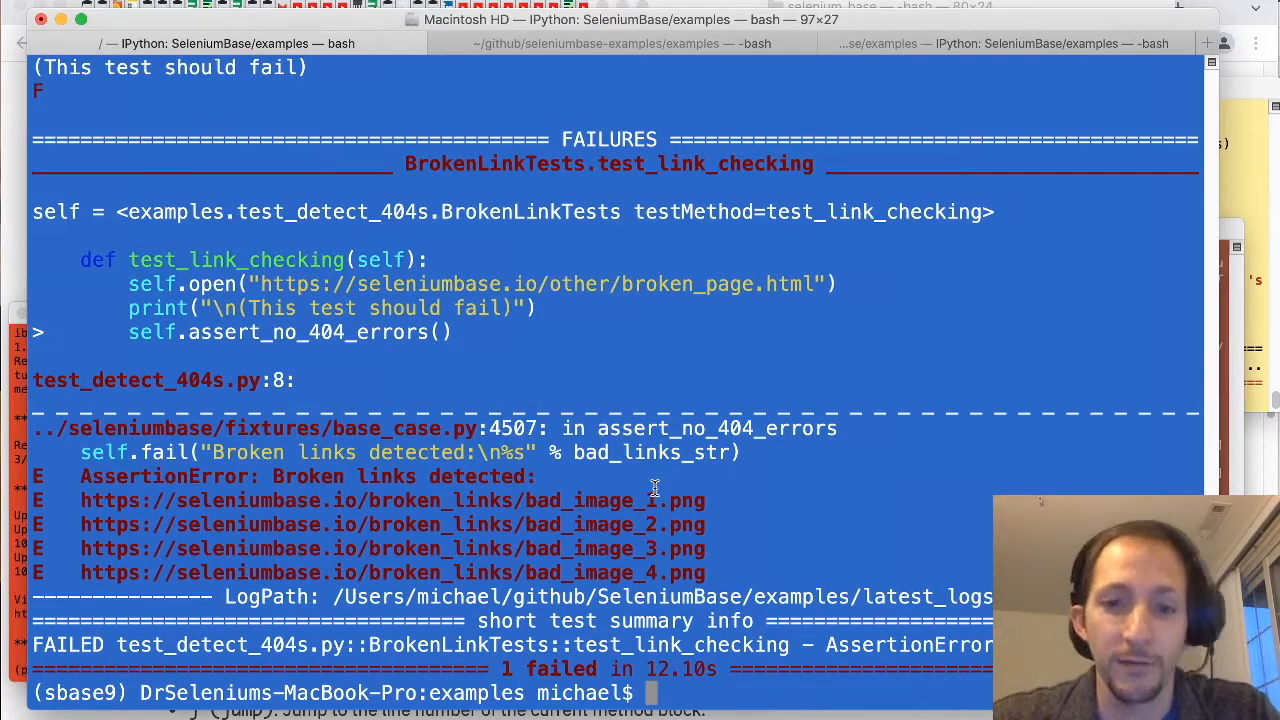
# Rerun 'pytest test_detect_404s.py --pdb' so the failure drops into an ipdb post-mortem prompt.
pyautogui.write('pytest test_detect_404s.py')
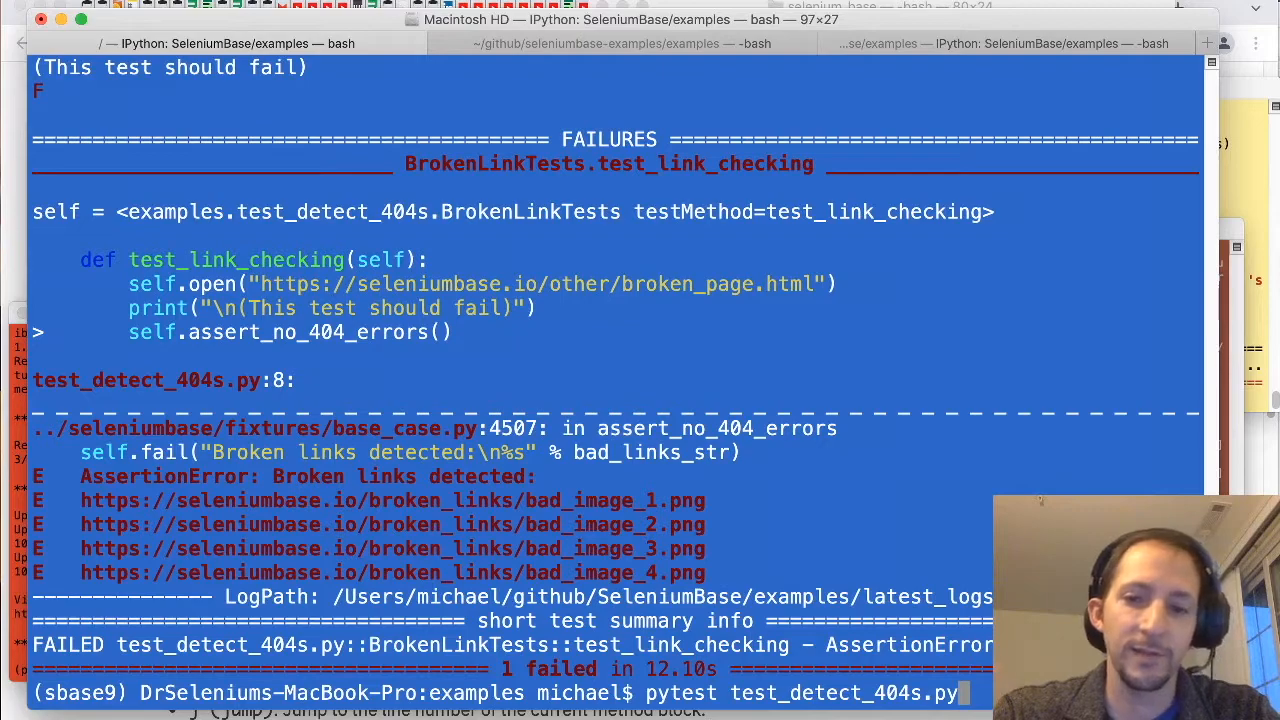
pyautogui.write('--')
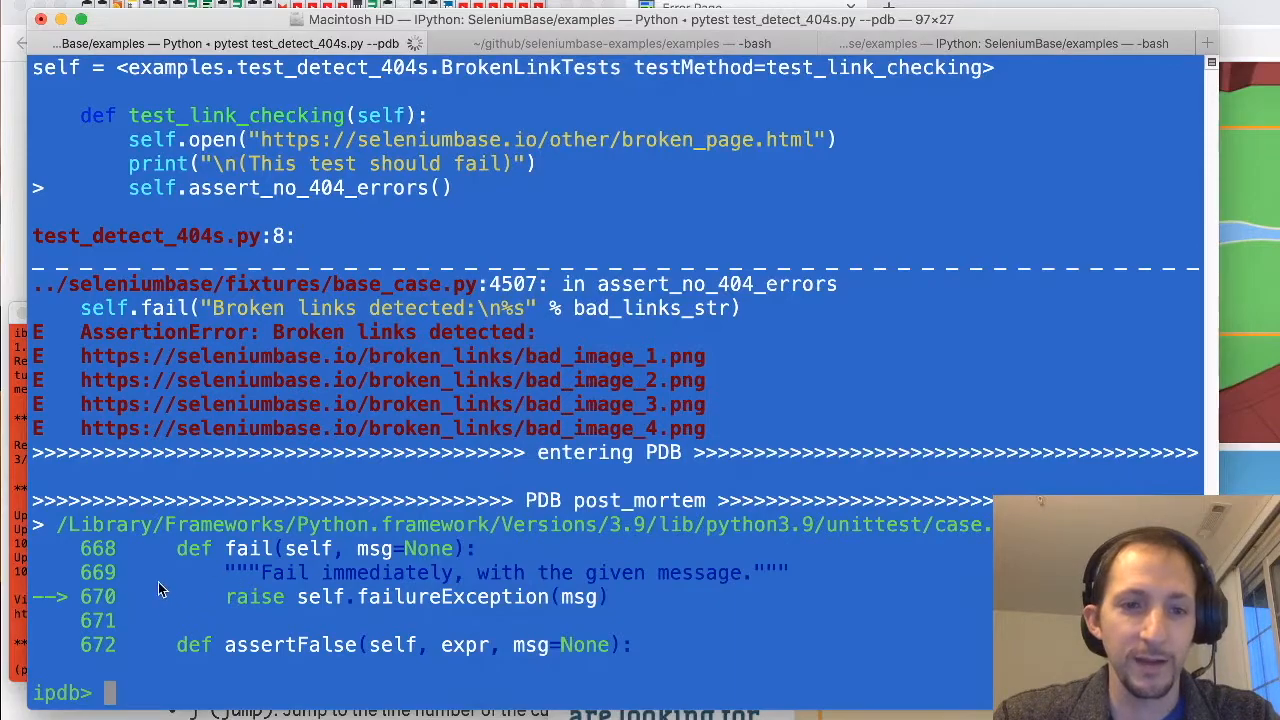
pyautogui.moveTo(676, 564)
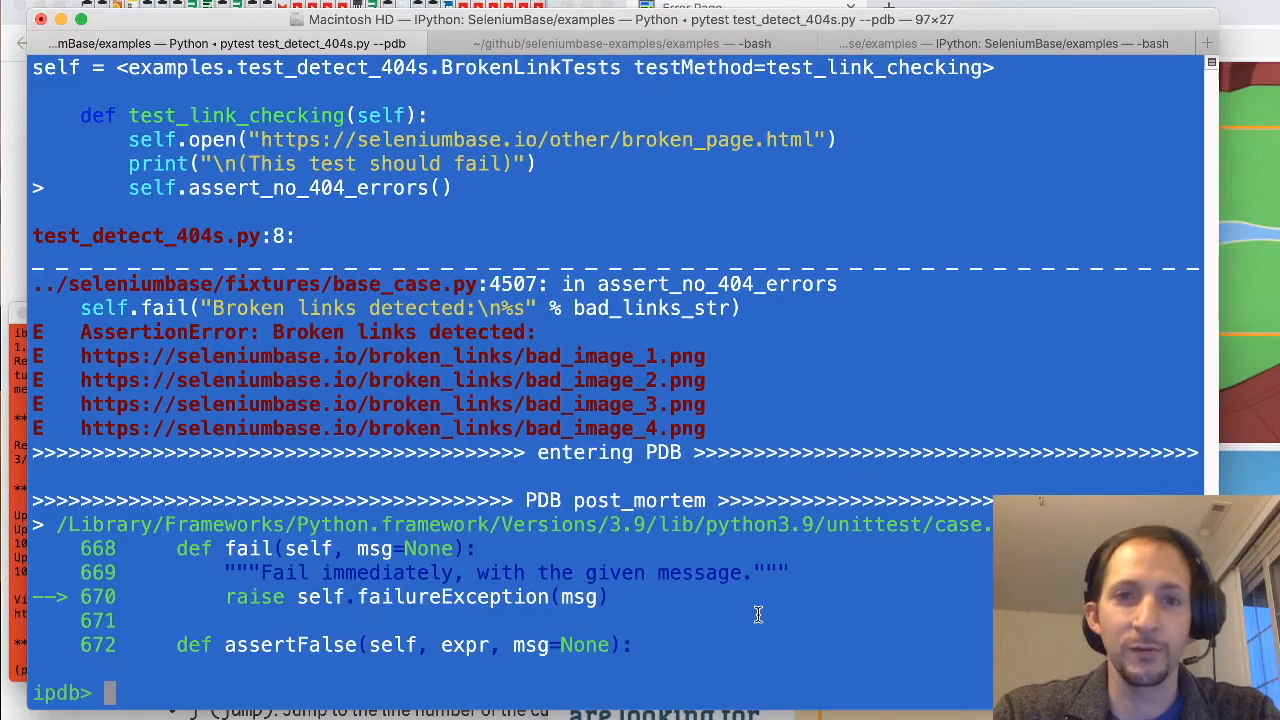
# Move up and down stack frames with 'u' and 'd' between the failure, test method and unittest runner.
pyautogui.write('u')
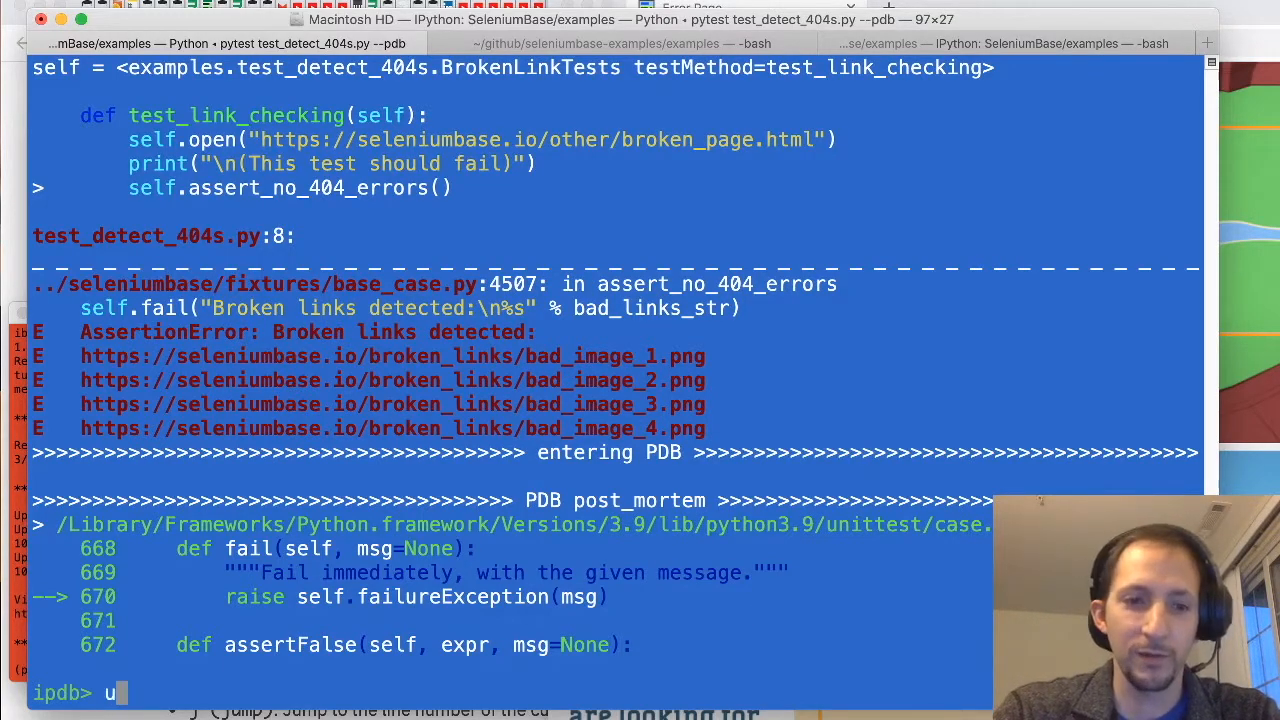
pyautogui.press('enter')
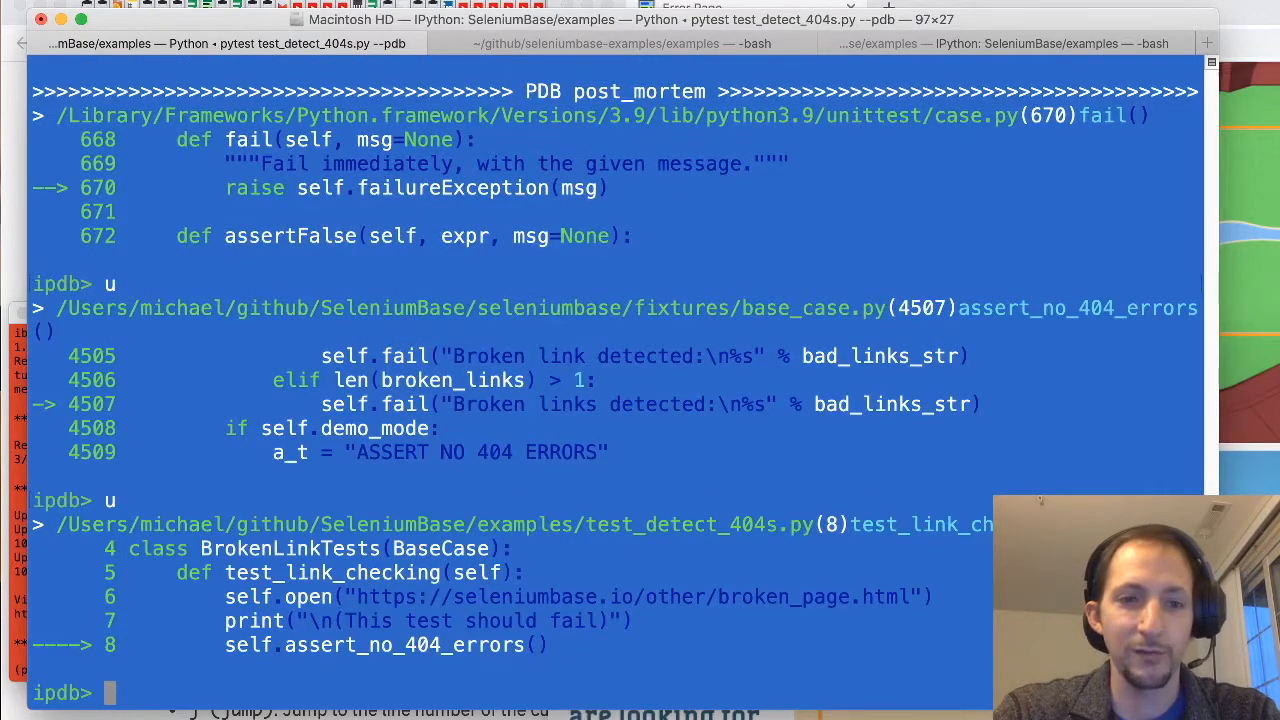
pyautogui.write('u')
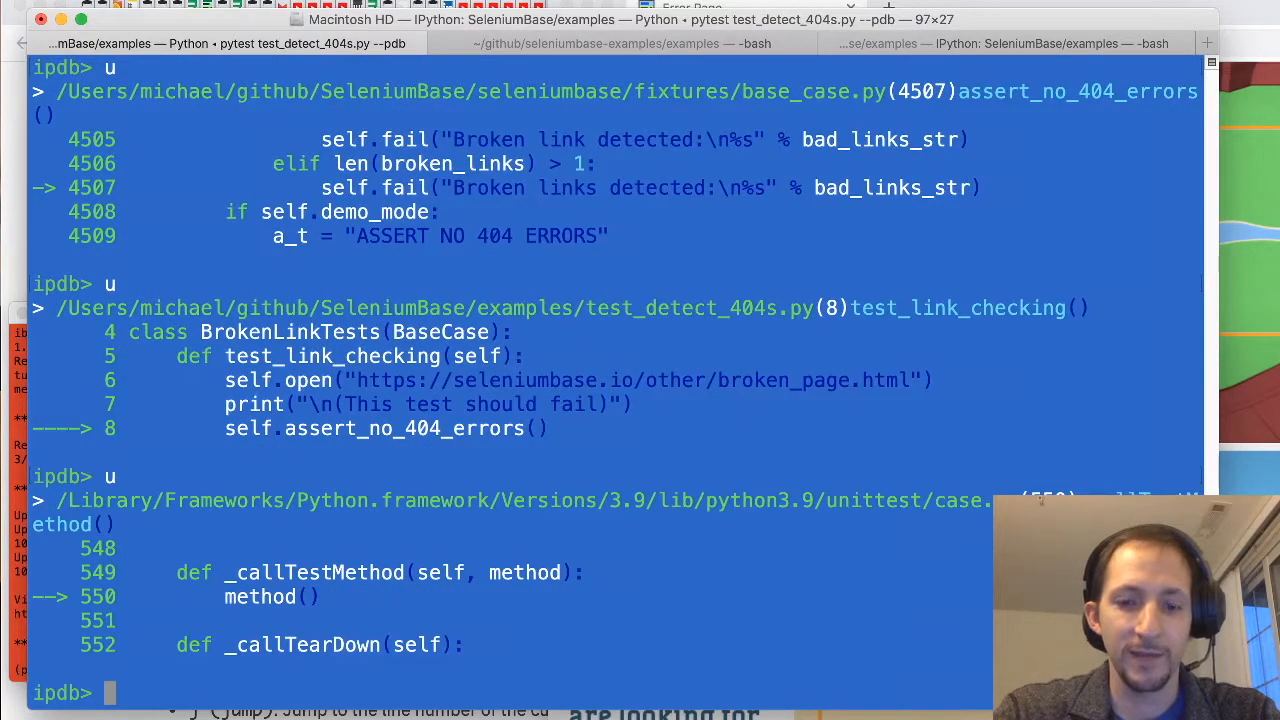
pyautogui.write('d')
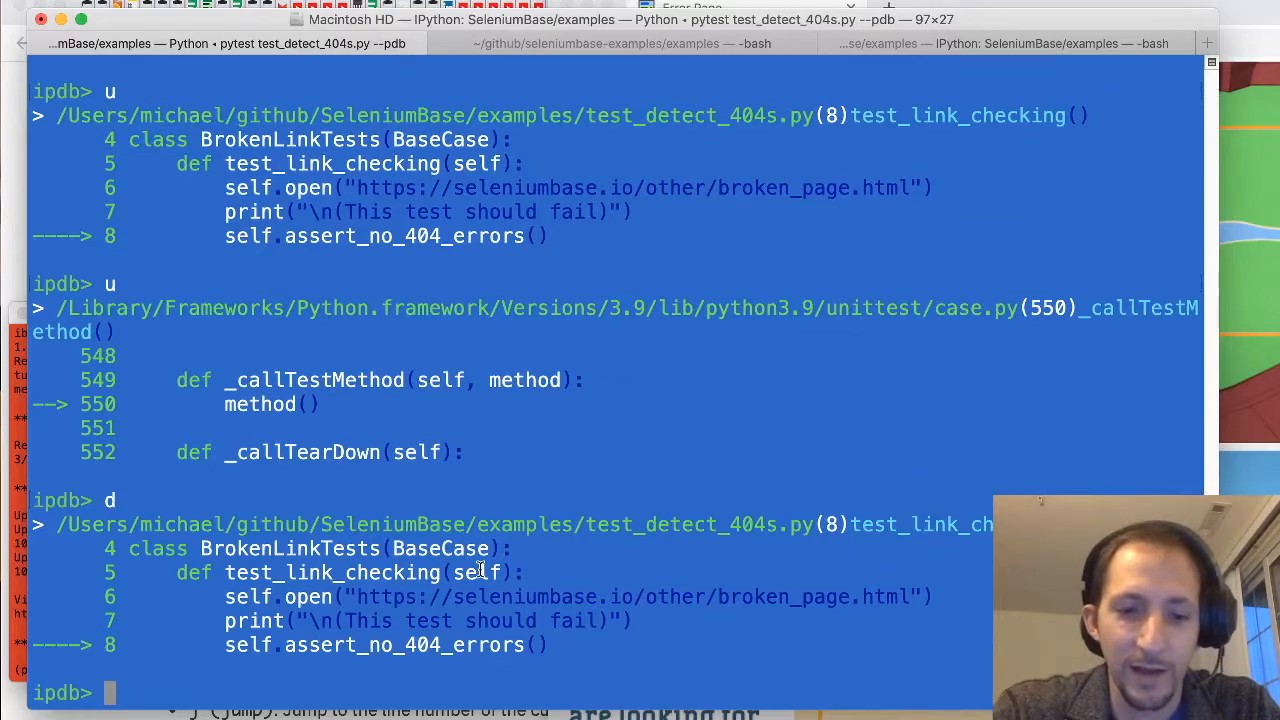
pyautogui.write('u')
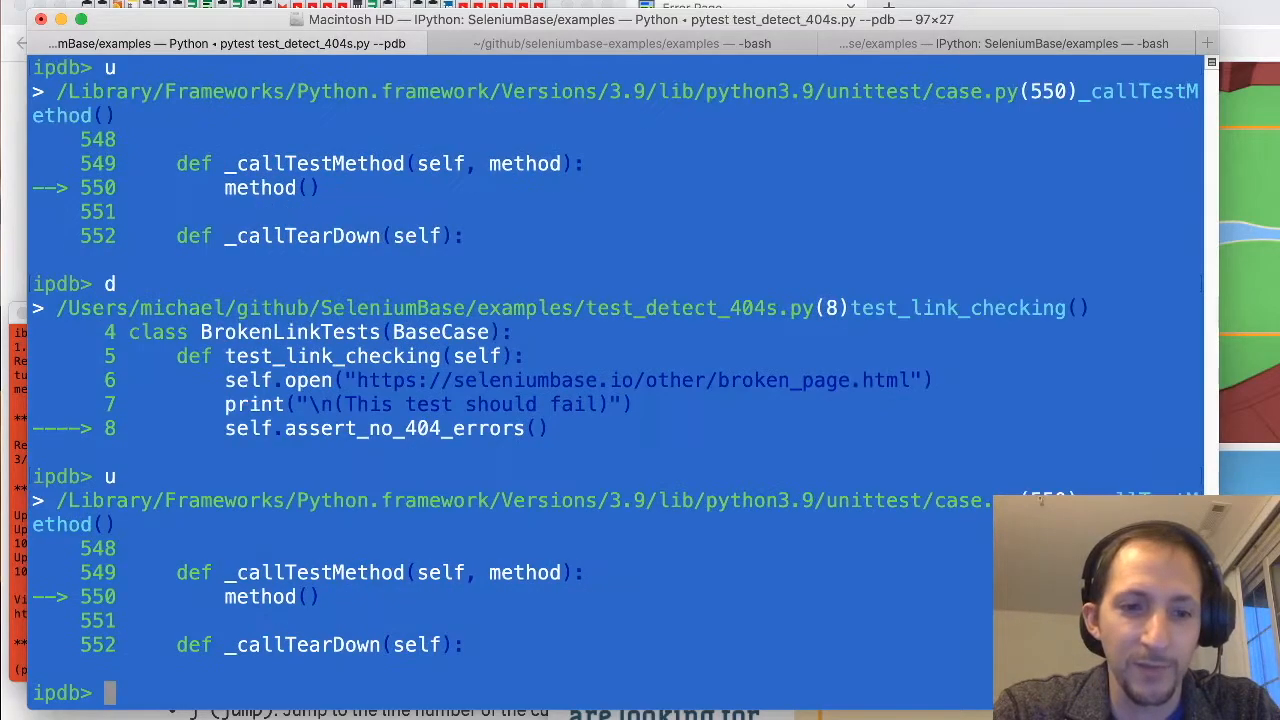
pyautogui.write('d')
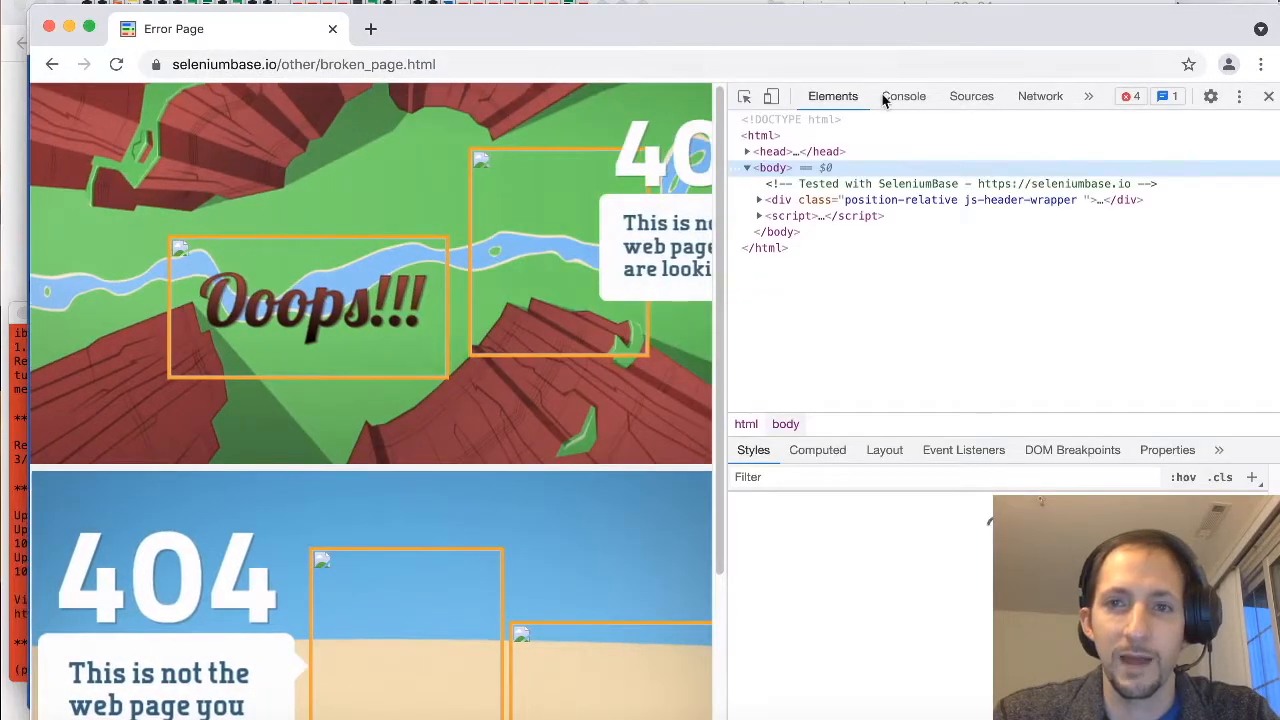
# Show the Console listing four failed image loads with 404 status on broken_page.html.
pyautogui.click(902, 96)
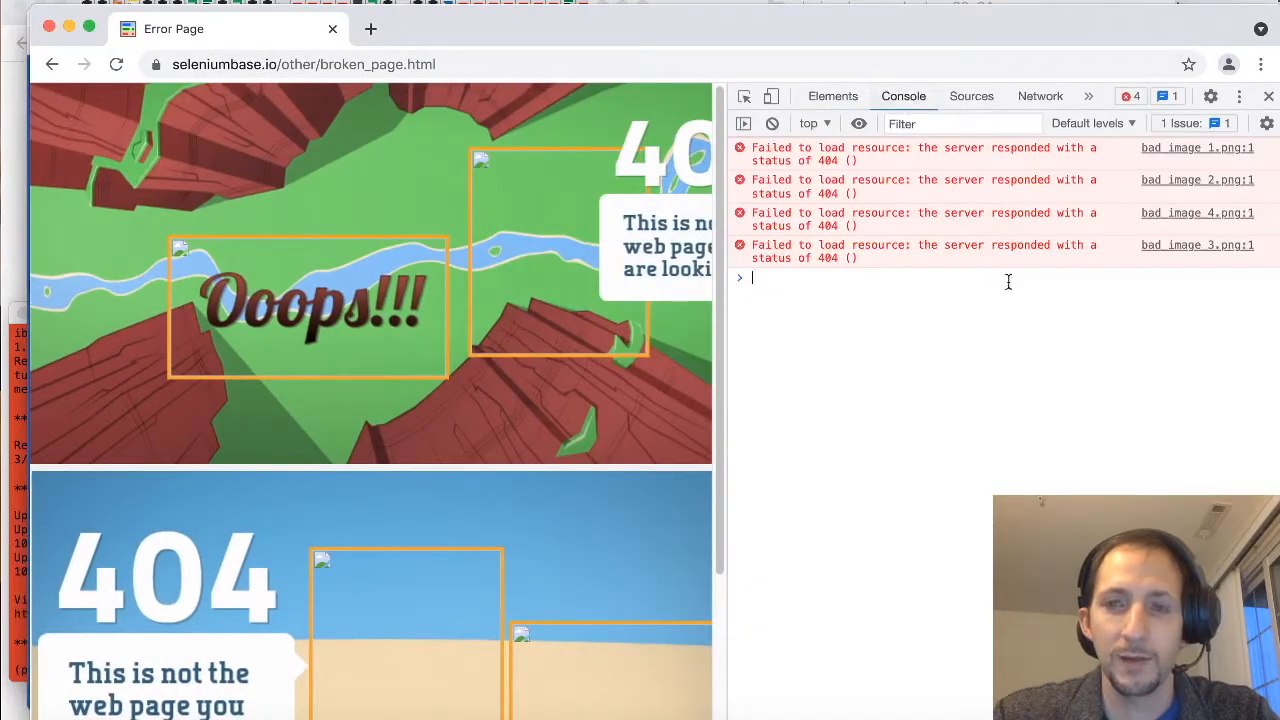
pyautogui.moveTo(908, 296)
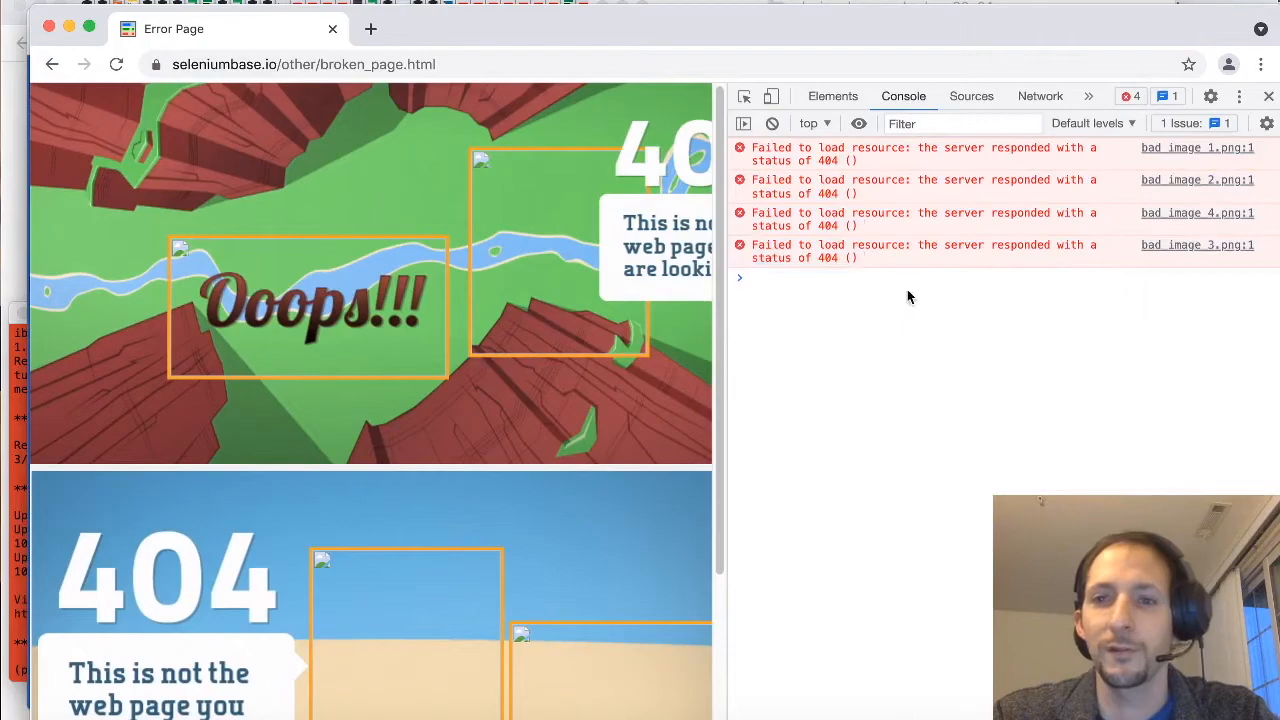
pyautogui.moveTo(928, 330)
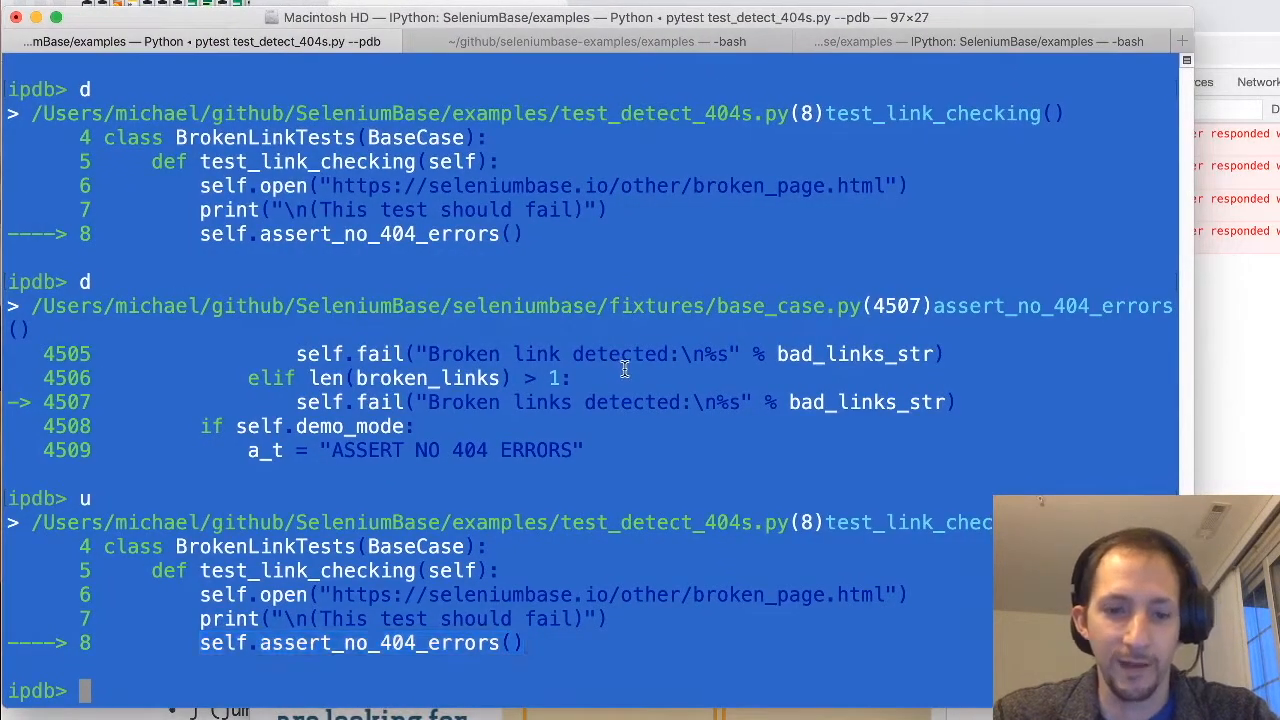
# Continue the test from the ipdb prompt with 'c' so it finishes.
pyautogui.write('c')
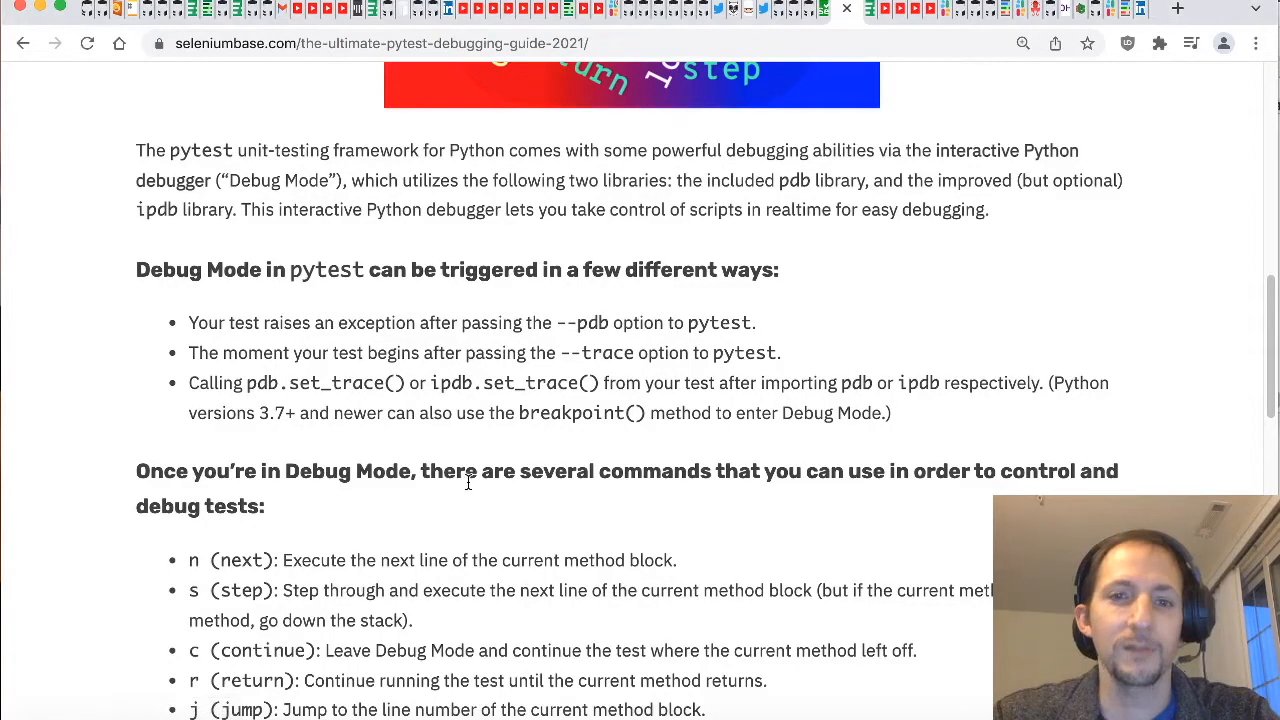
pyautogui.scroll(-3)
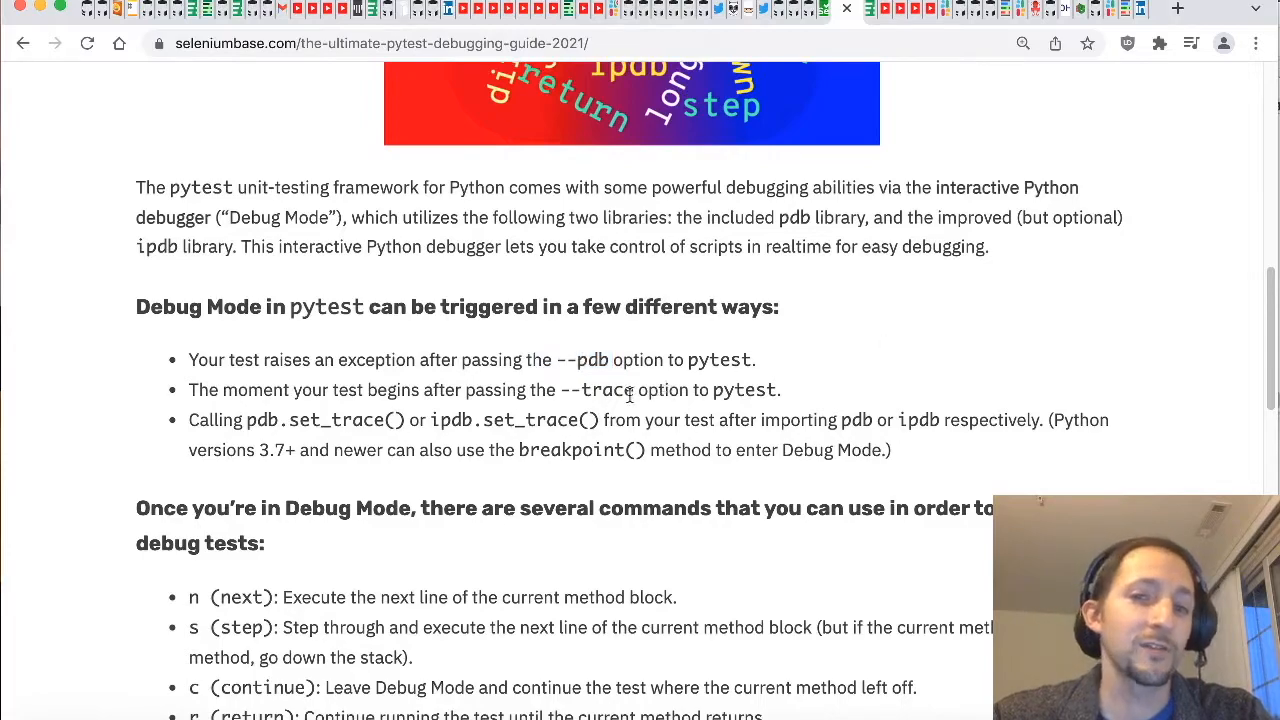
pyautogui.doubleClick(596, 390)
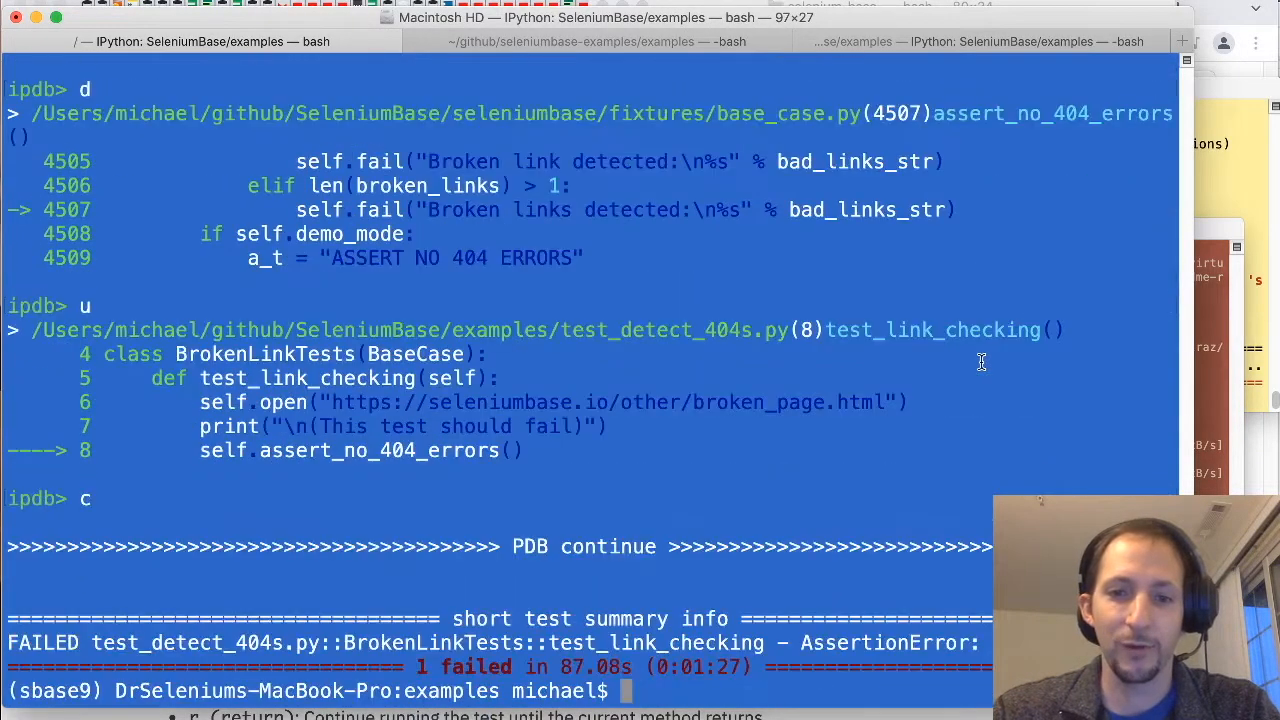
# Print test_detect_404s.py with sbase, then run the MFA login test so it passes.
pyautogui.write('sbase print test_detect_404s.py')
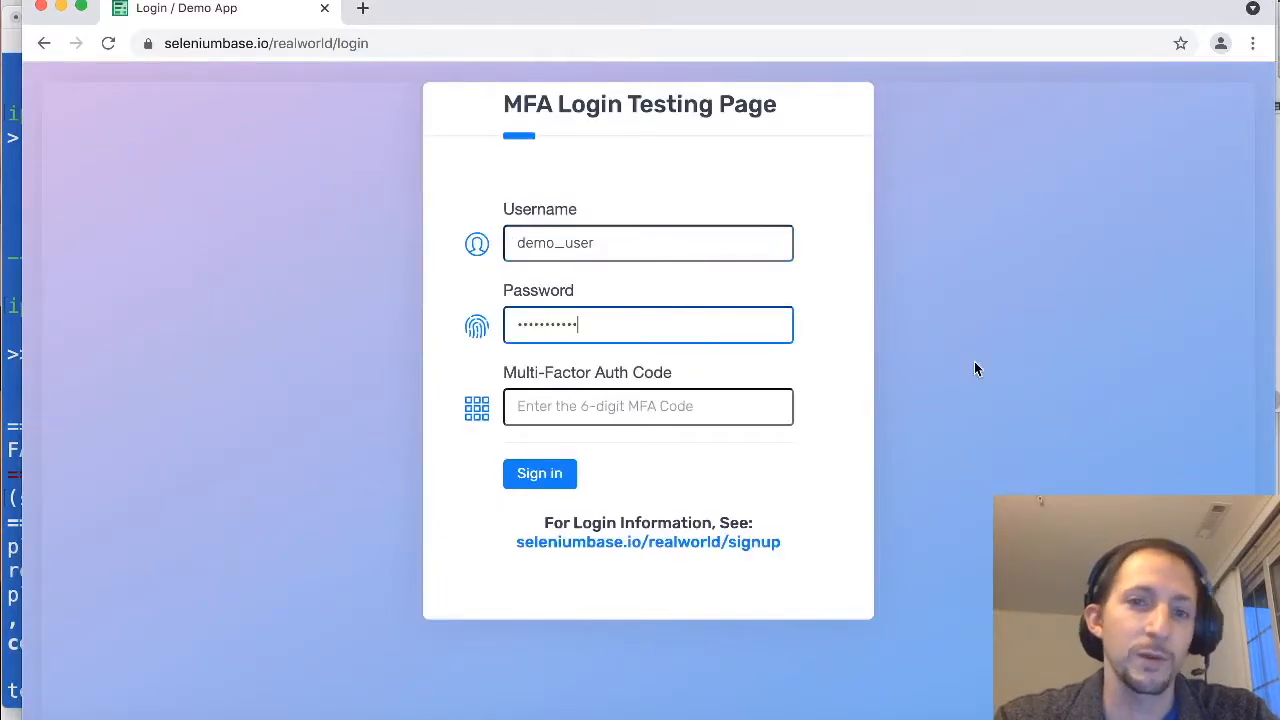
pyautogui.click(540, 472)
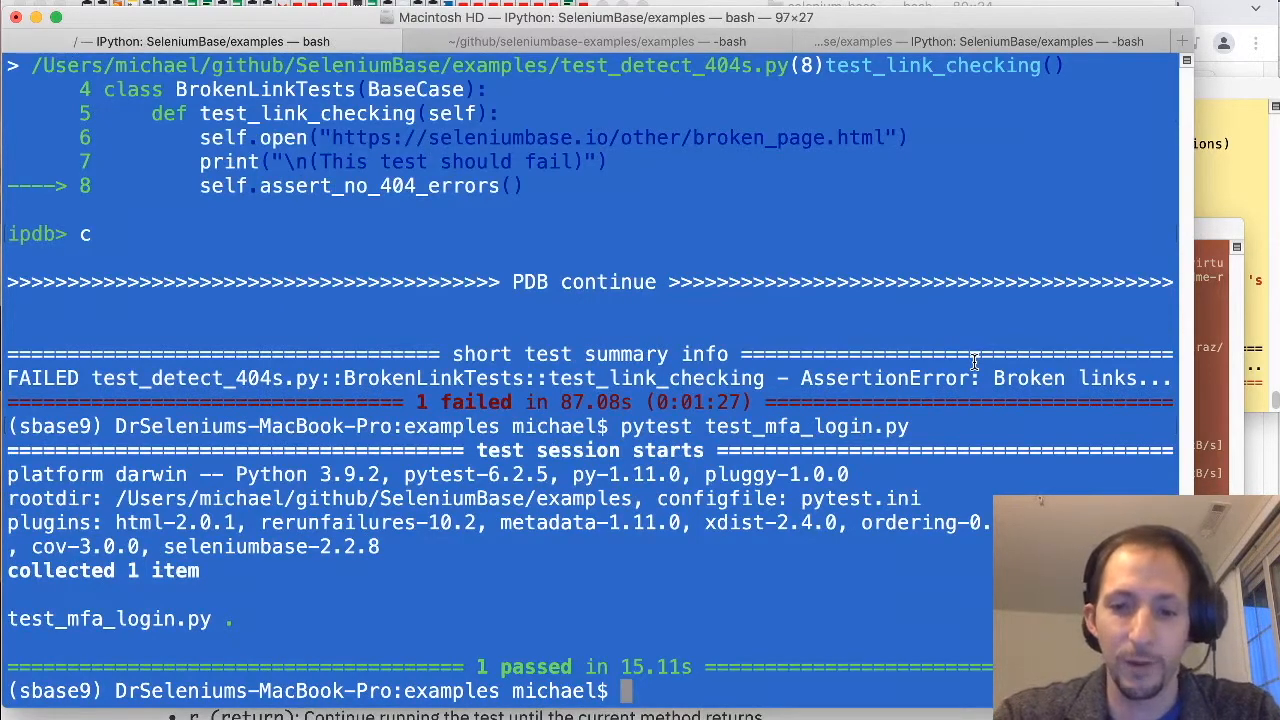
# Run 'pytest test_mfa_login.py --trace' so ipdb pauses on the test's first line.
pyautogui.write('pytest test_mfa_login.py')
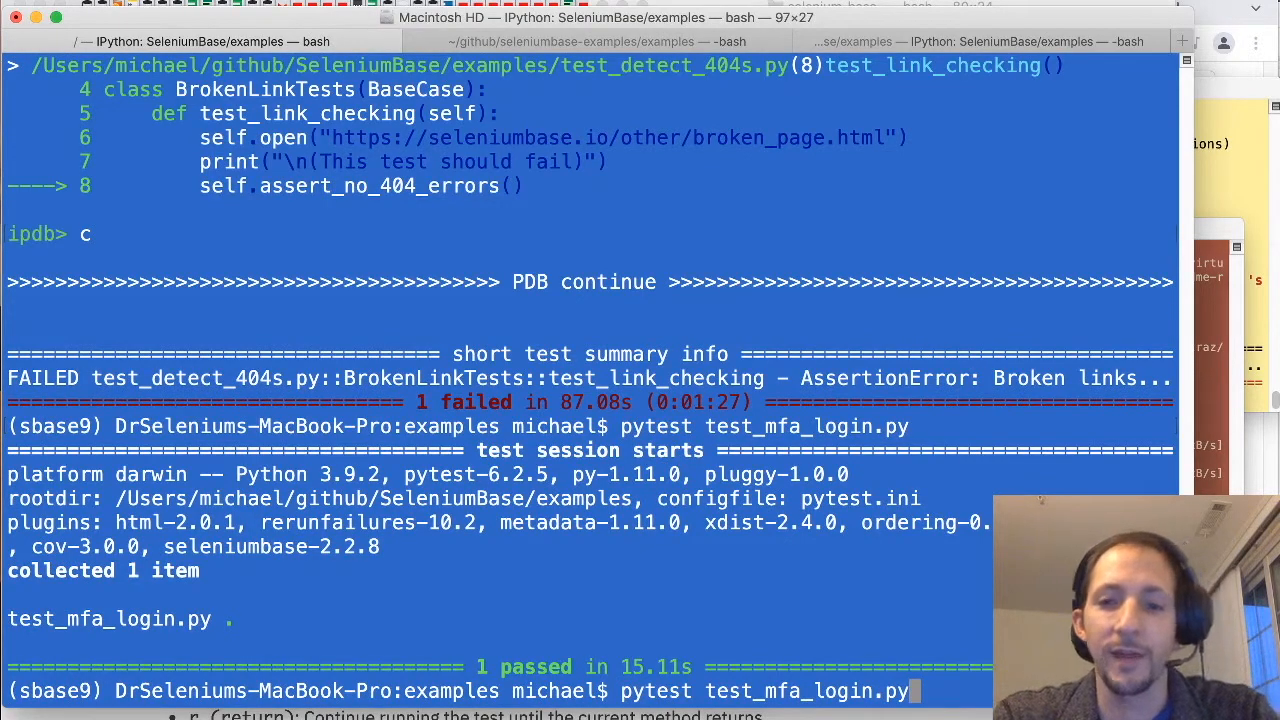
pyautogui.write('--trace')
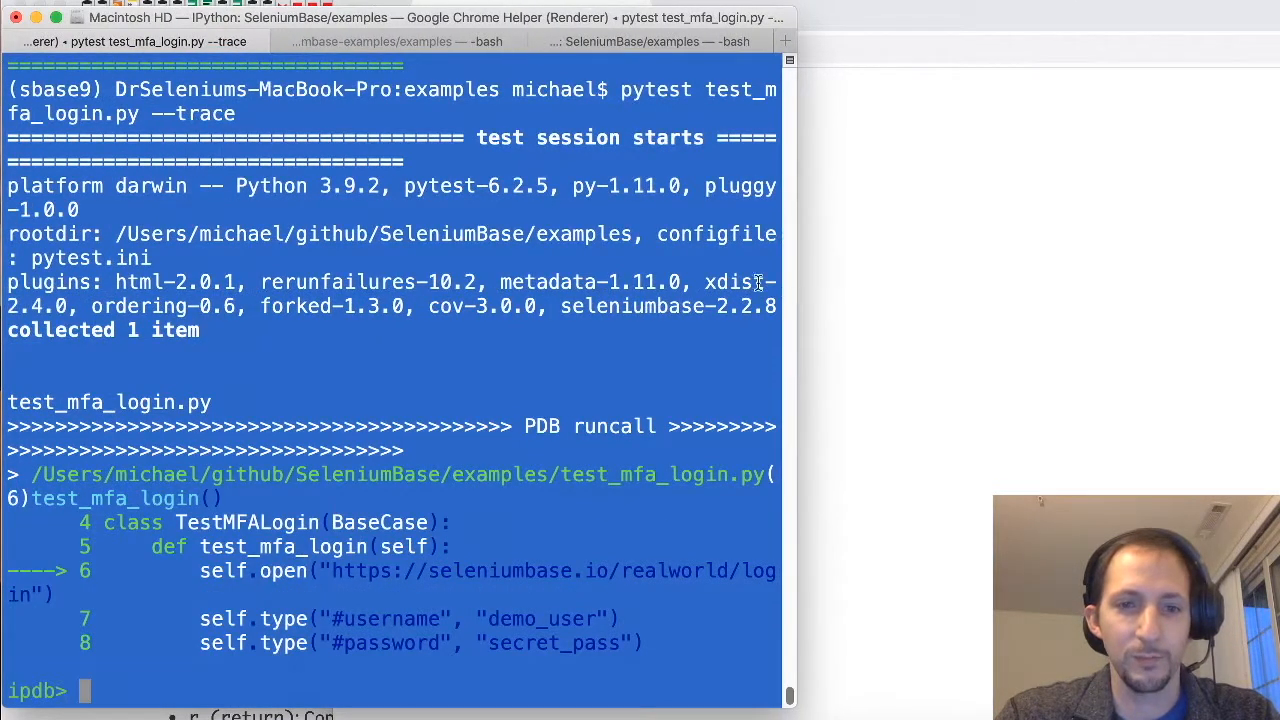
pyautogui.moveTo(660, 270)
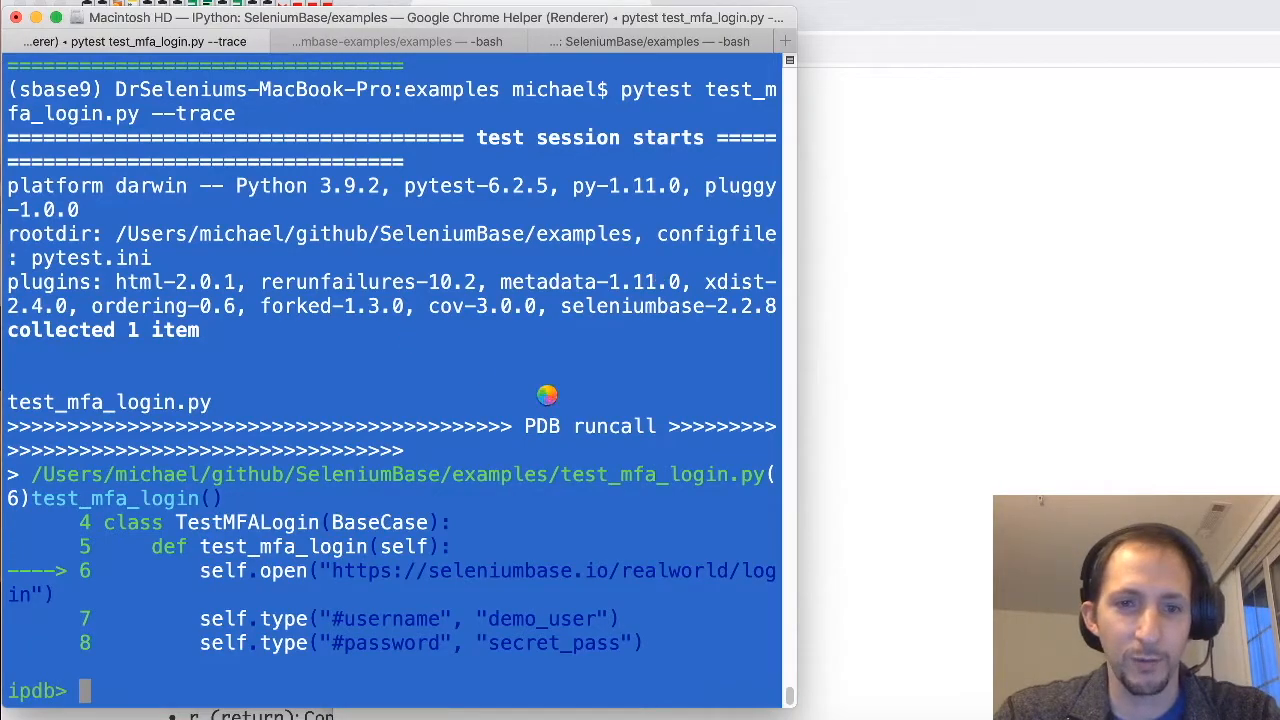
pyautogui.write('n')
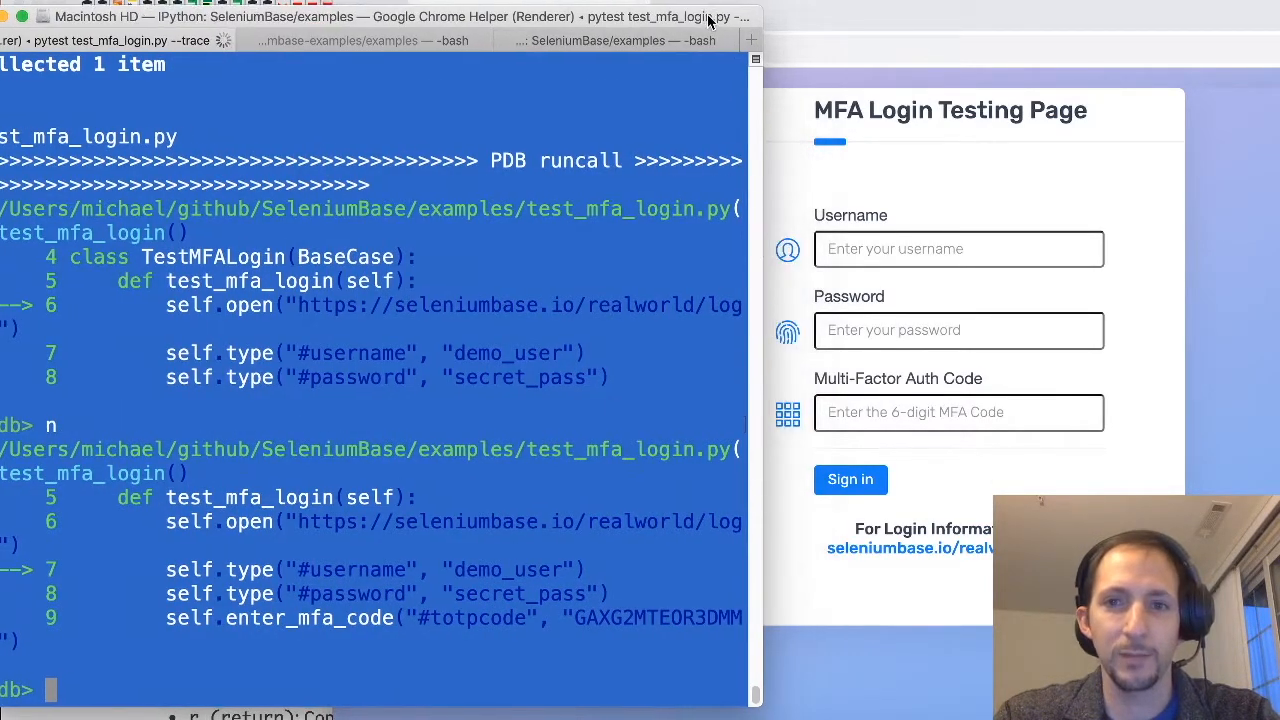
pyautogui.write('n')
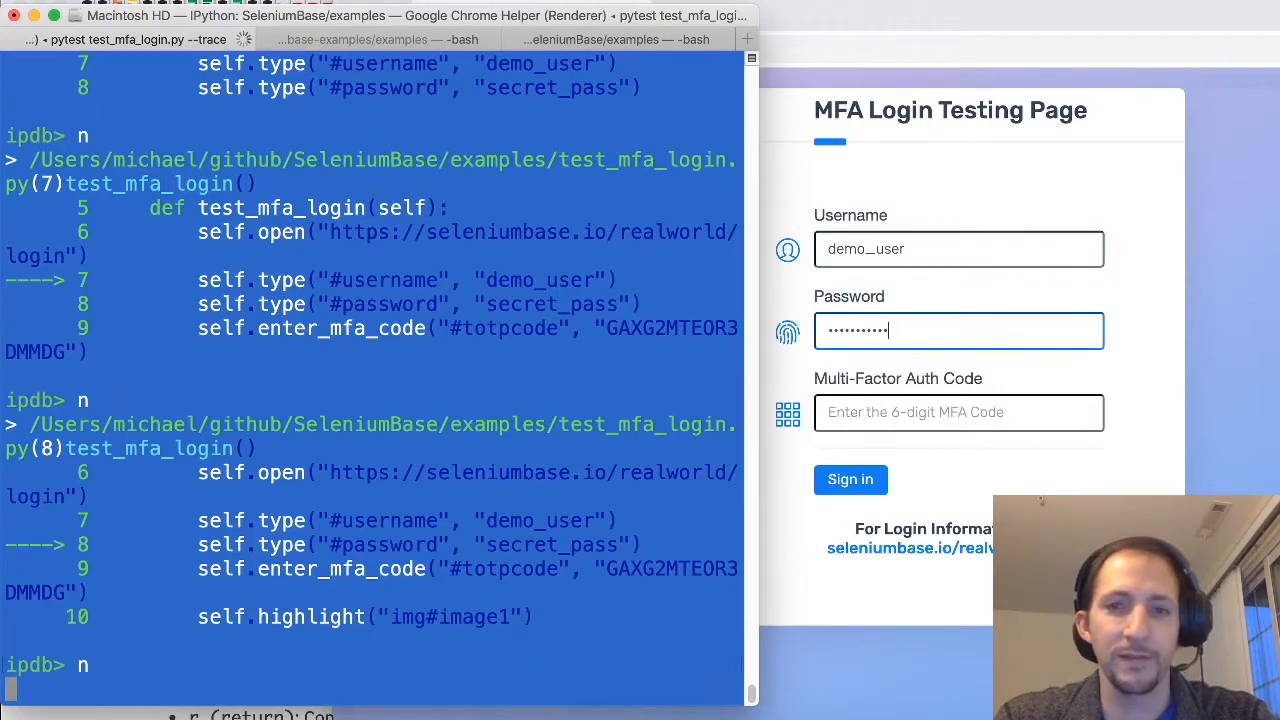
pyautogui.write('n')
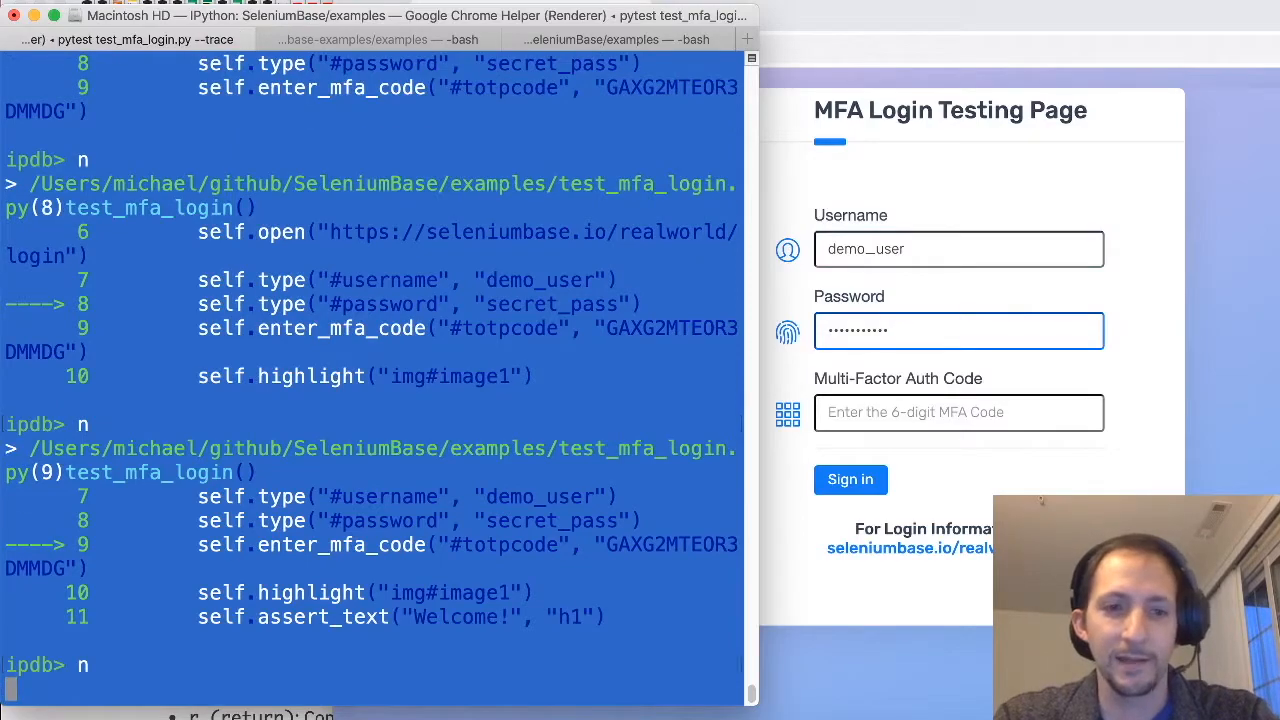
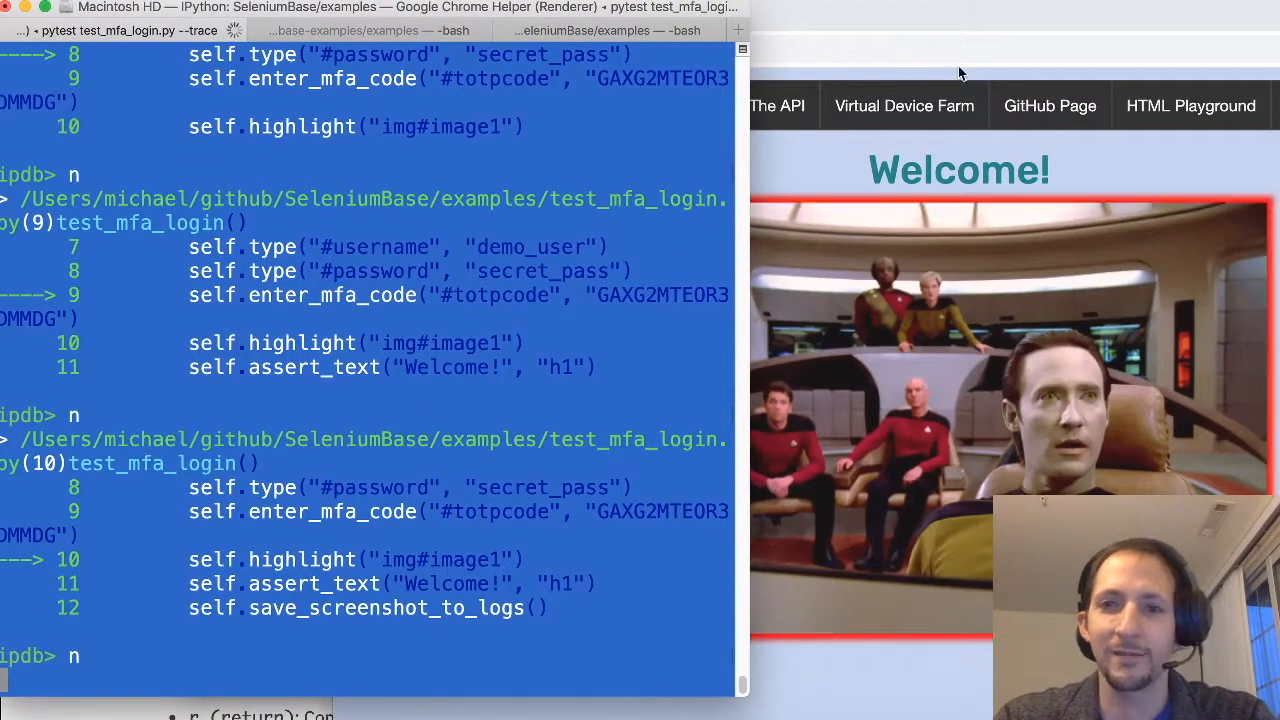
pyautogui.write('n')
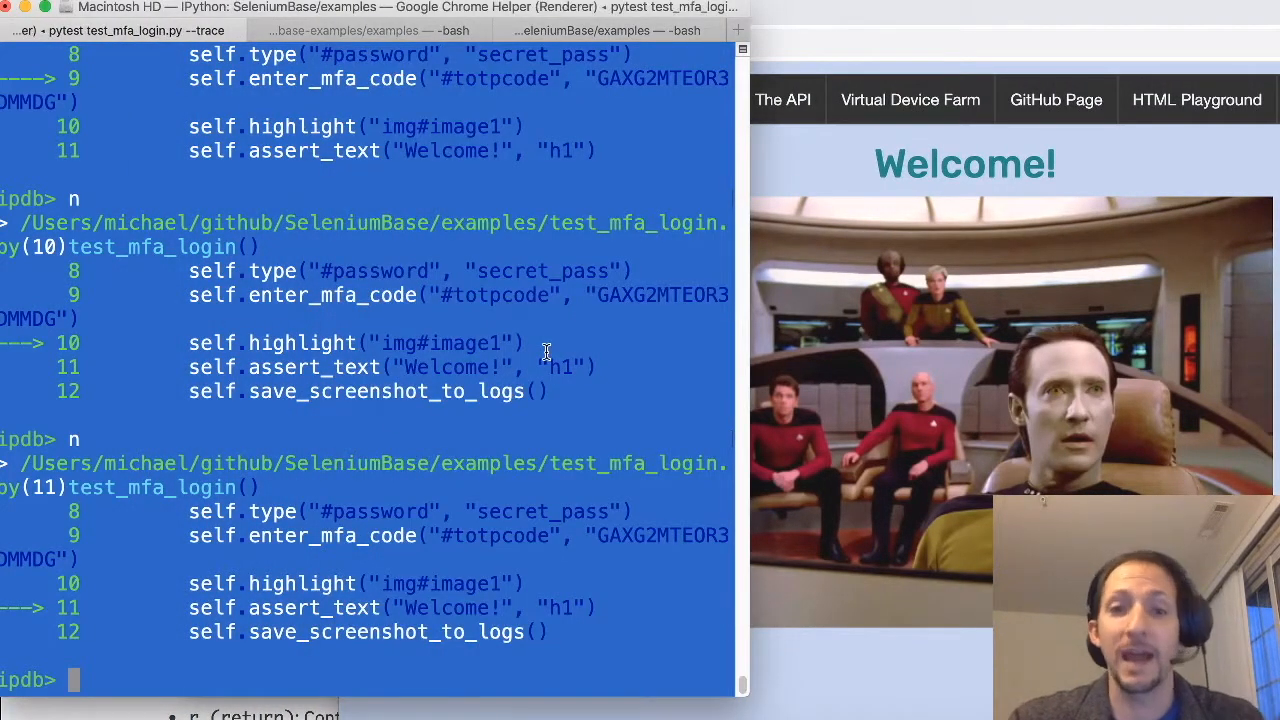
pyautogui.write('c')
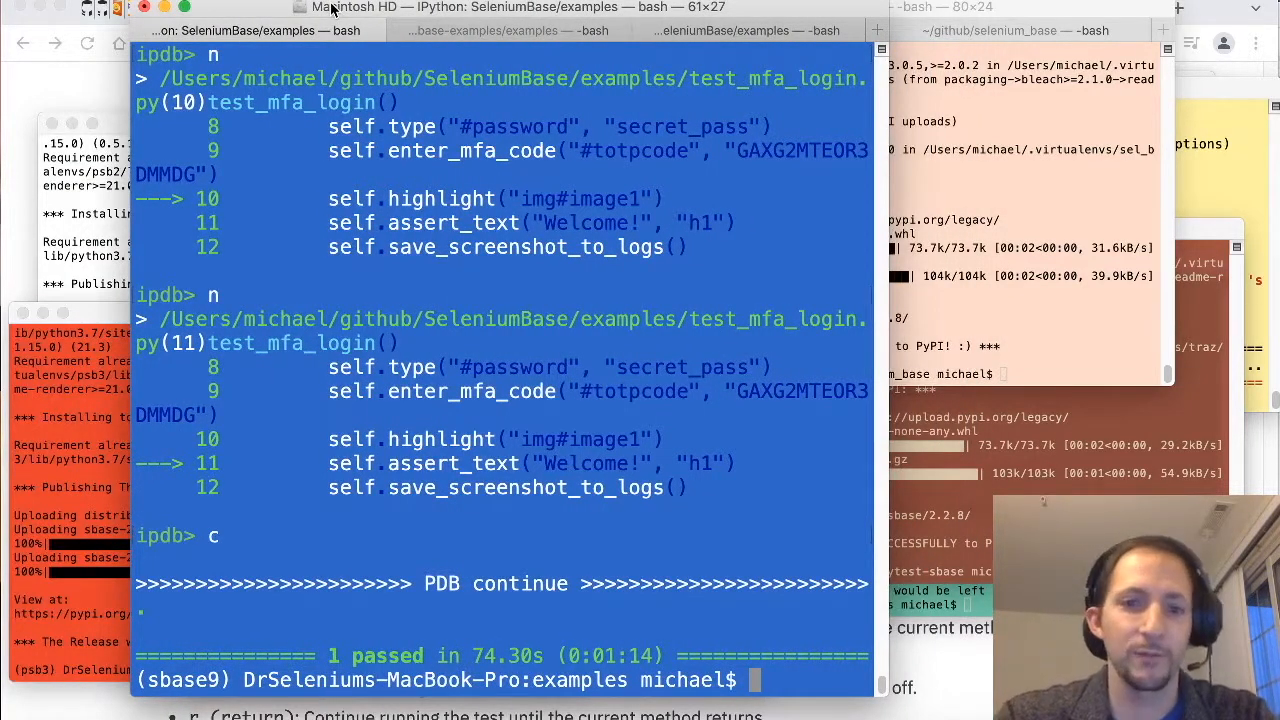
pyautogui.moveTo(538, 428)
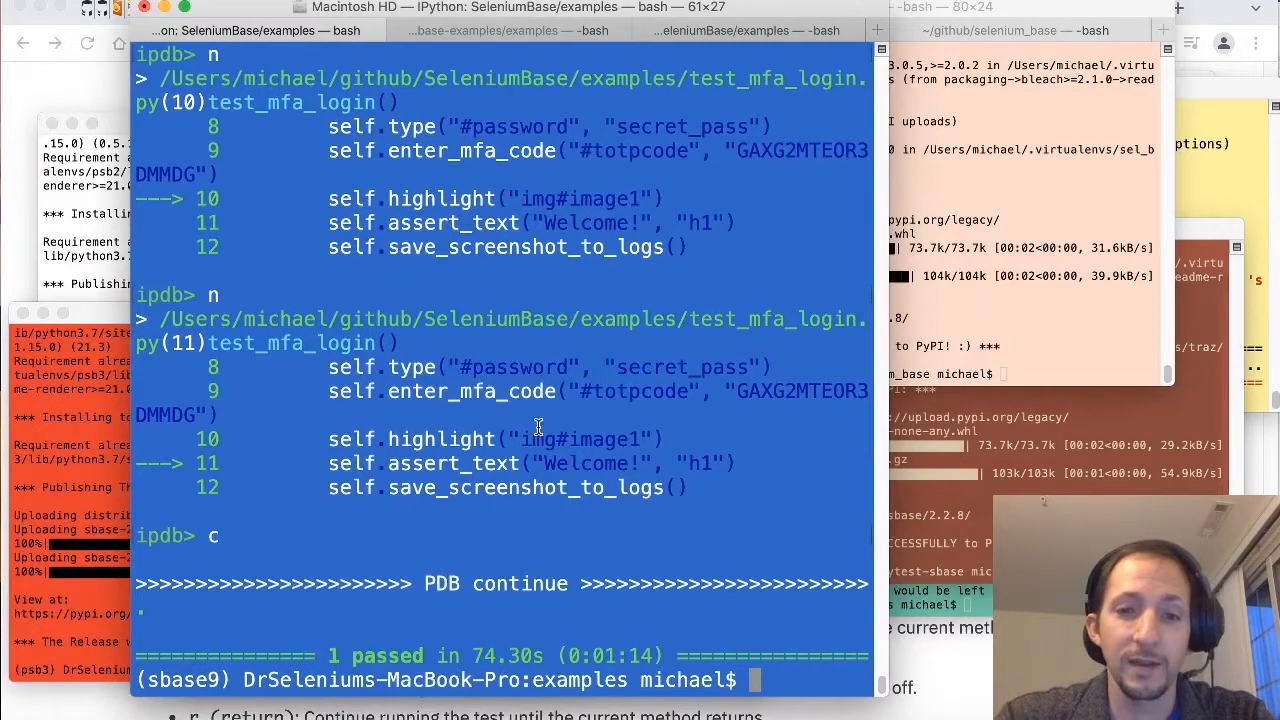
pyautogui.write('open test')
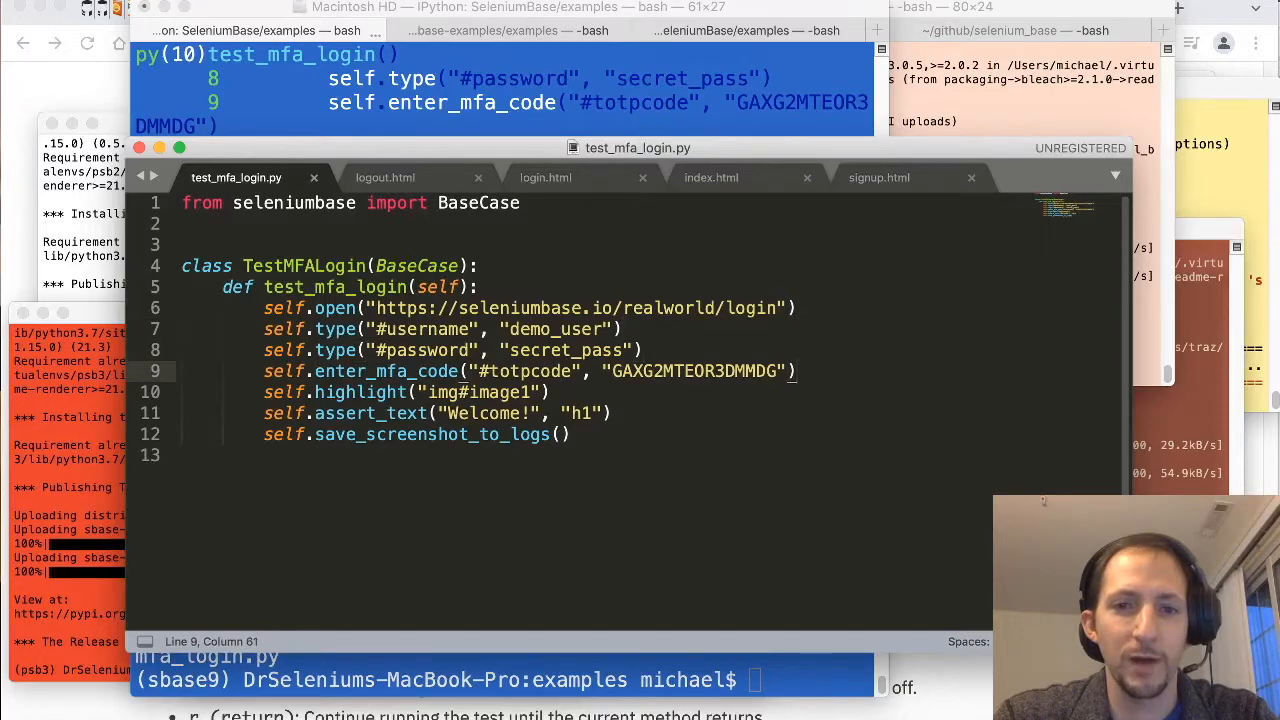
# Insert 'import ipdb; ipdb.set_trace()' before the self.highlight line in test_mfa_login.py.
pyautogui.write('import ipdb; i')
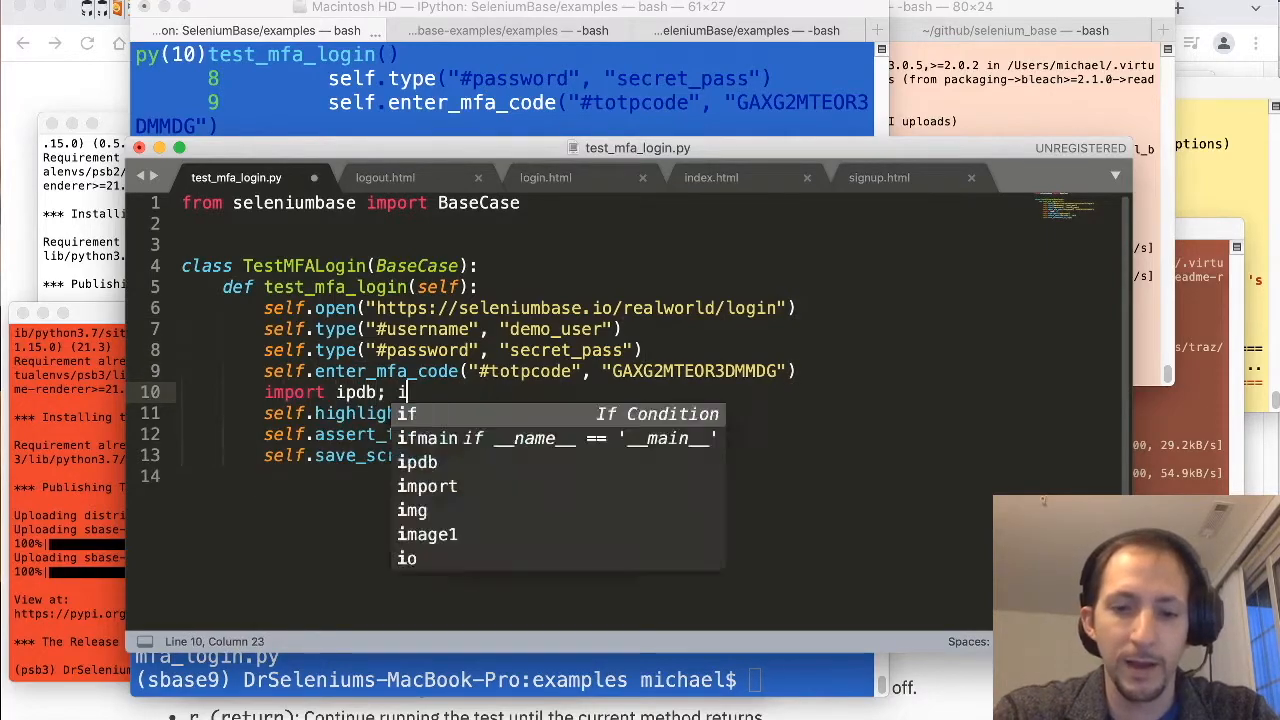
pyautogui.write('pdb.set_trace')
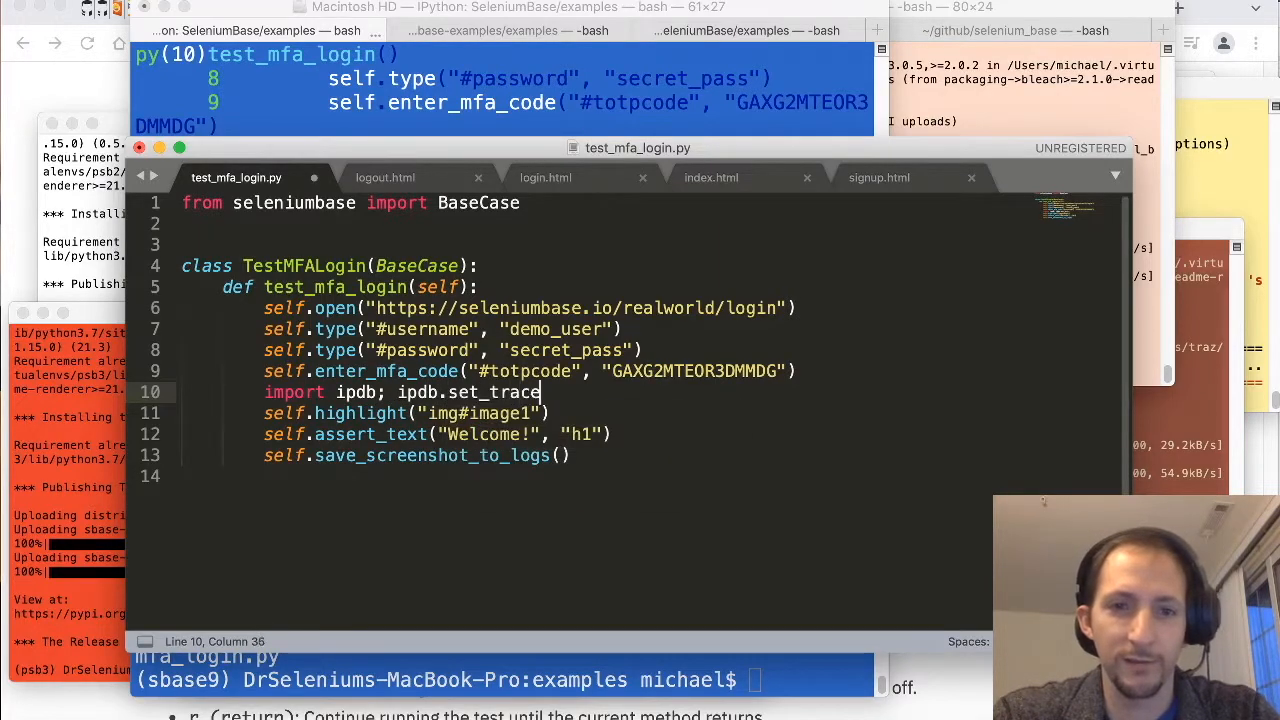
pyautogui.write('()')
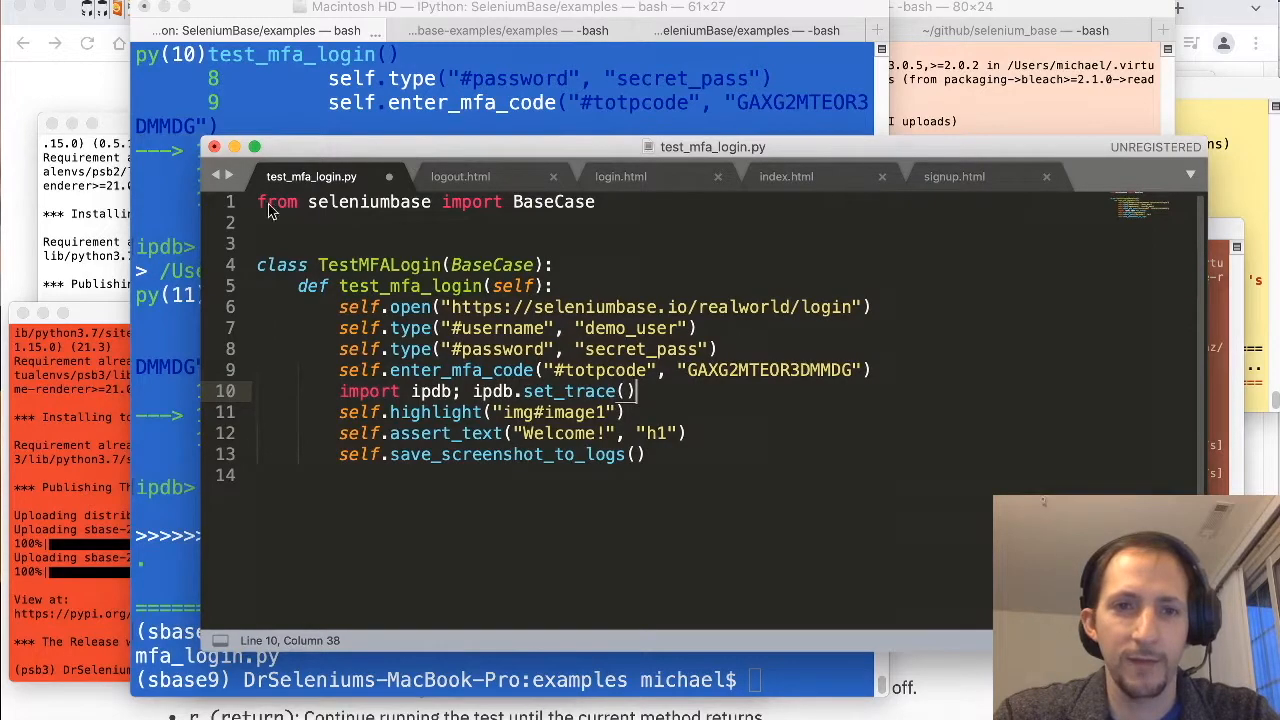
pyautogui.write('c')
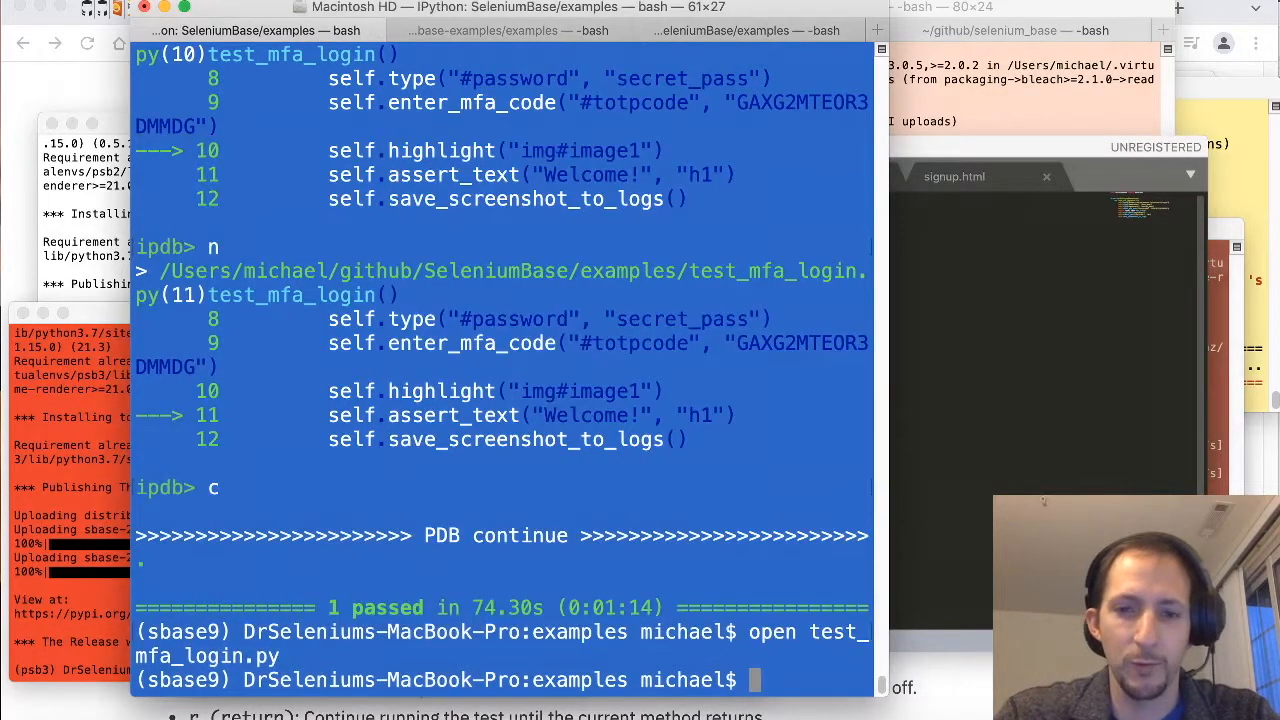
# Run 'pytest test_mfa_login.py' again so it stops at the new breakpoint.
pyautogui.write('pytest test_mfa_login.py')
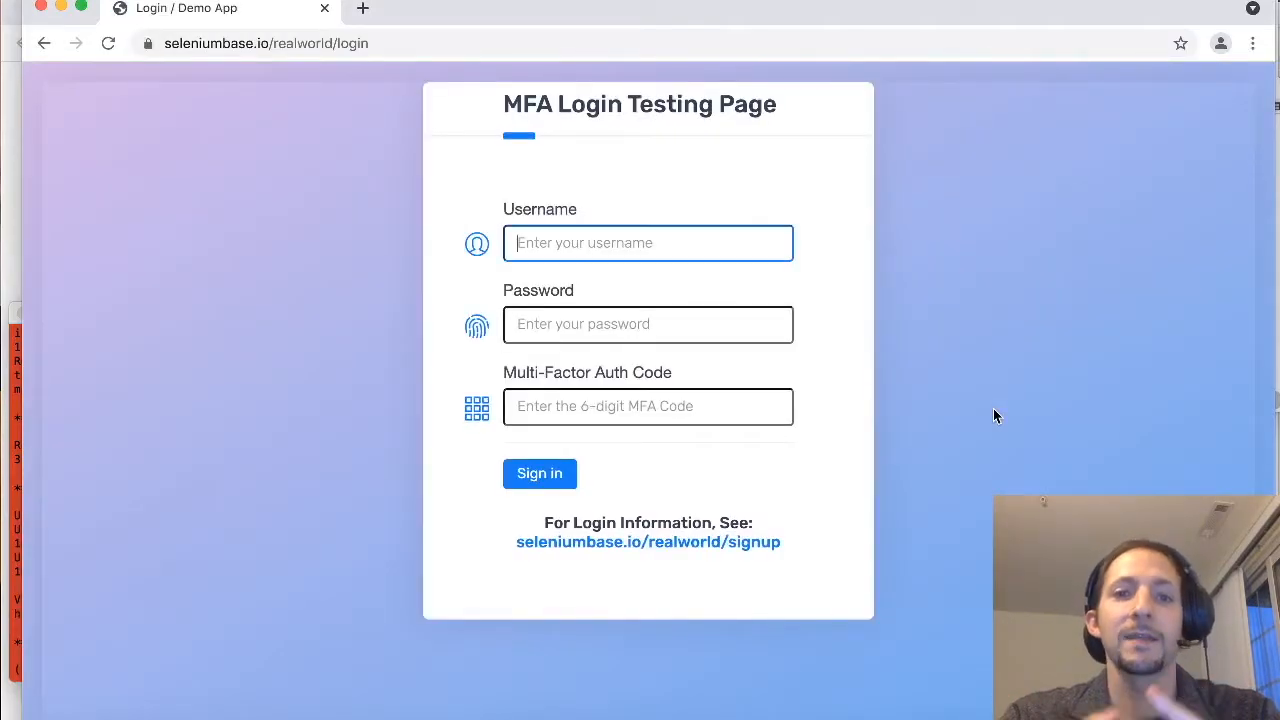
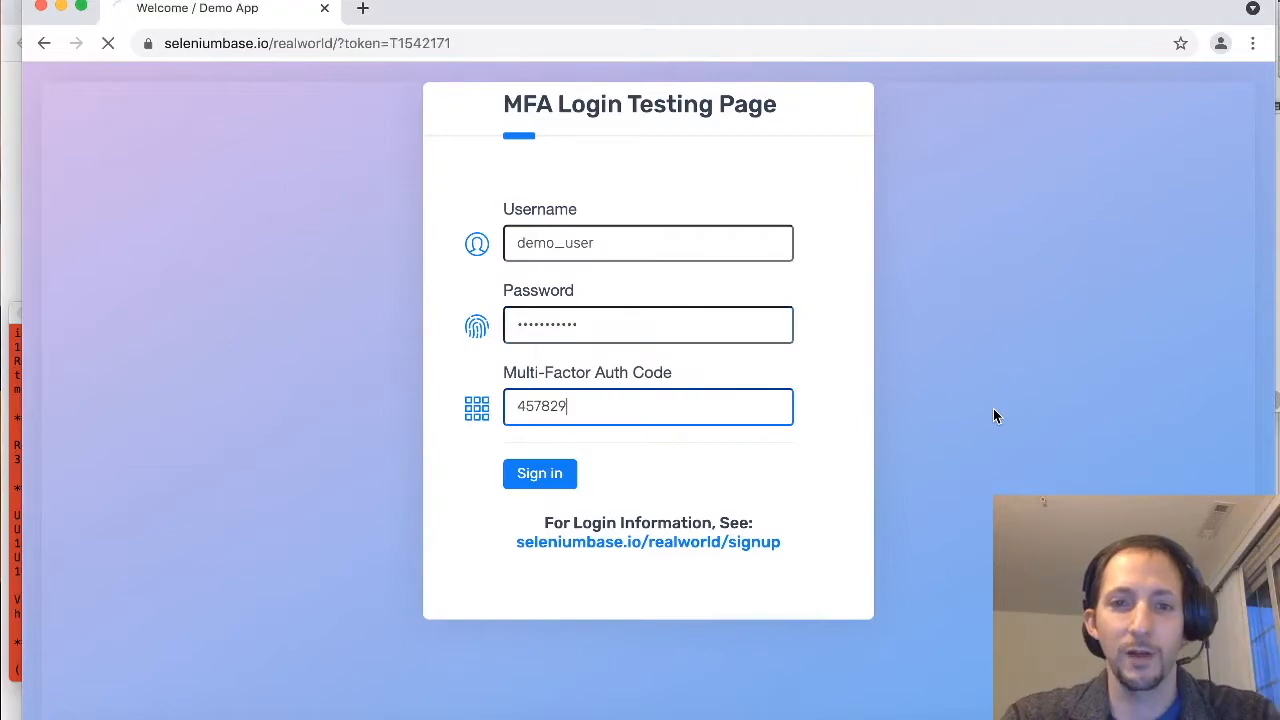
pyautogui.click(540, 472)
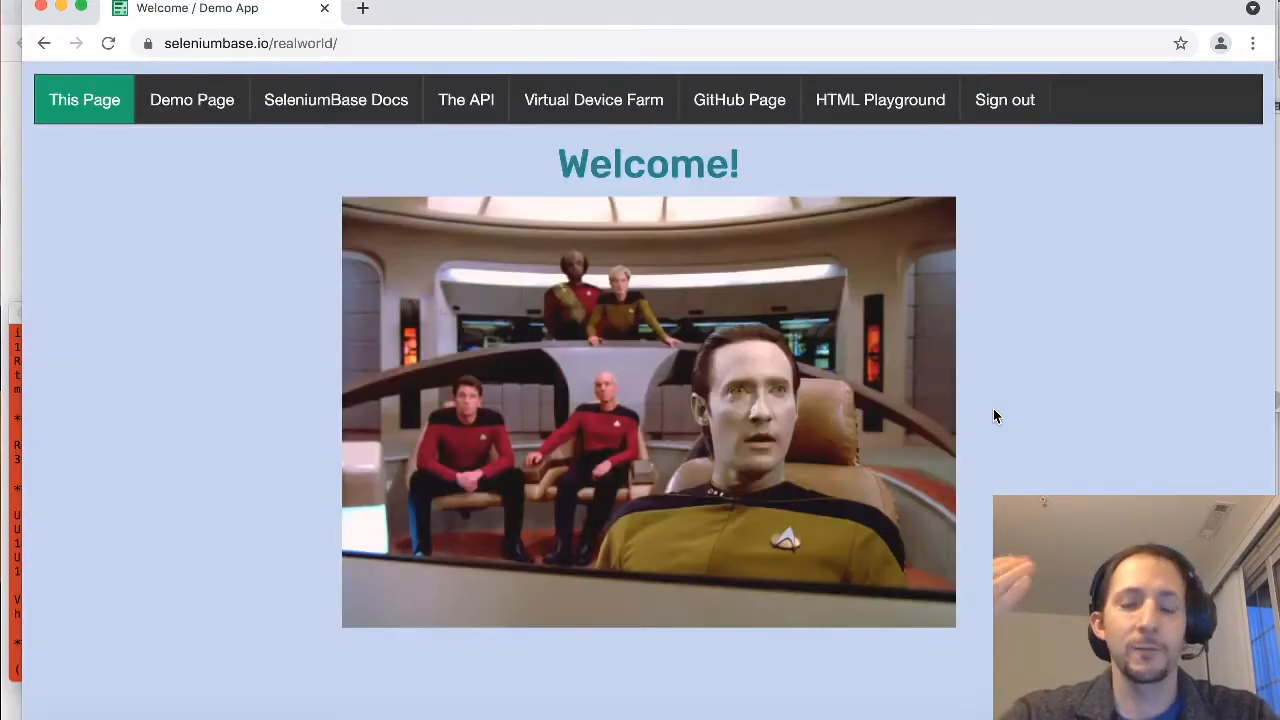
pyautogui.moveTo(896, 352)
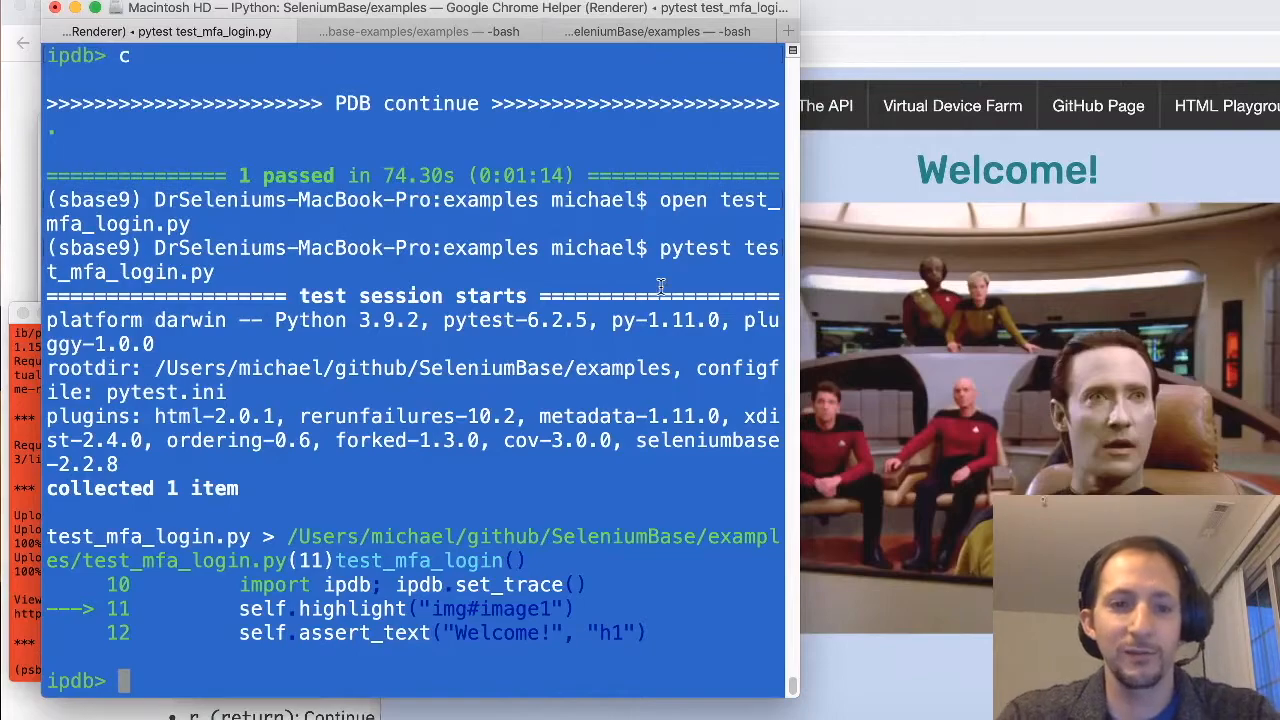
# Execute the next line at the ipdb prompt with 'n'.
pyautogui.write('n')
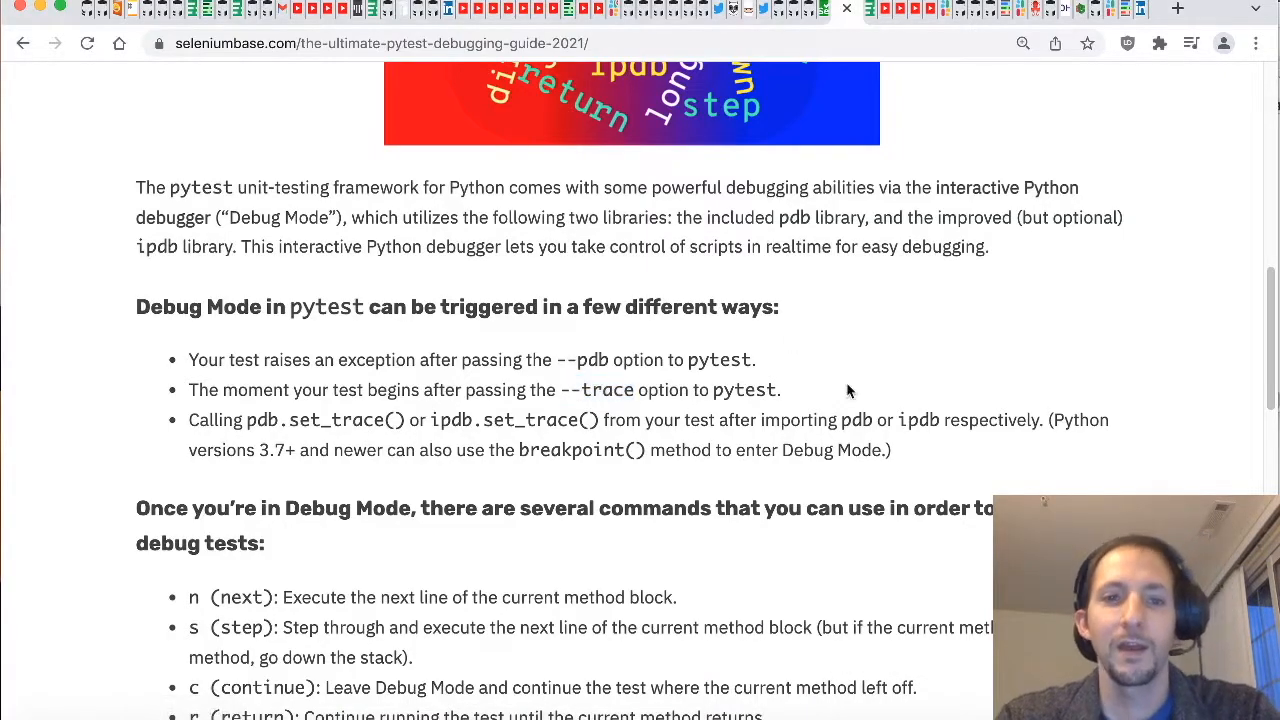
# Highlight the three ways to trigger Debug Mode, then scroll on to the debugger commands list.
pyautogui.moveTo(188, 360); pyautogui.dragTo(892, 450)
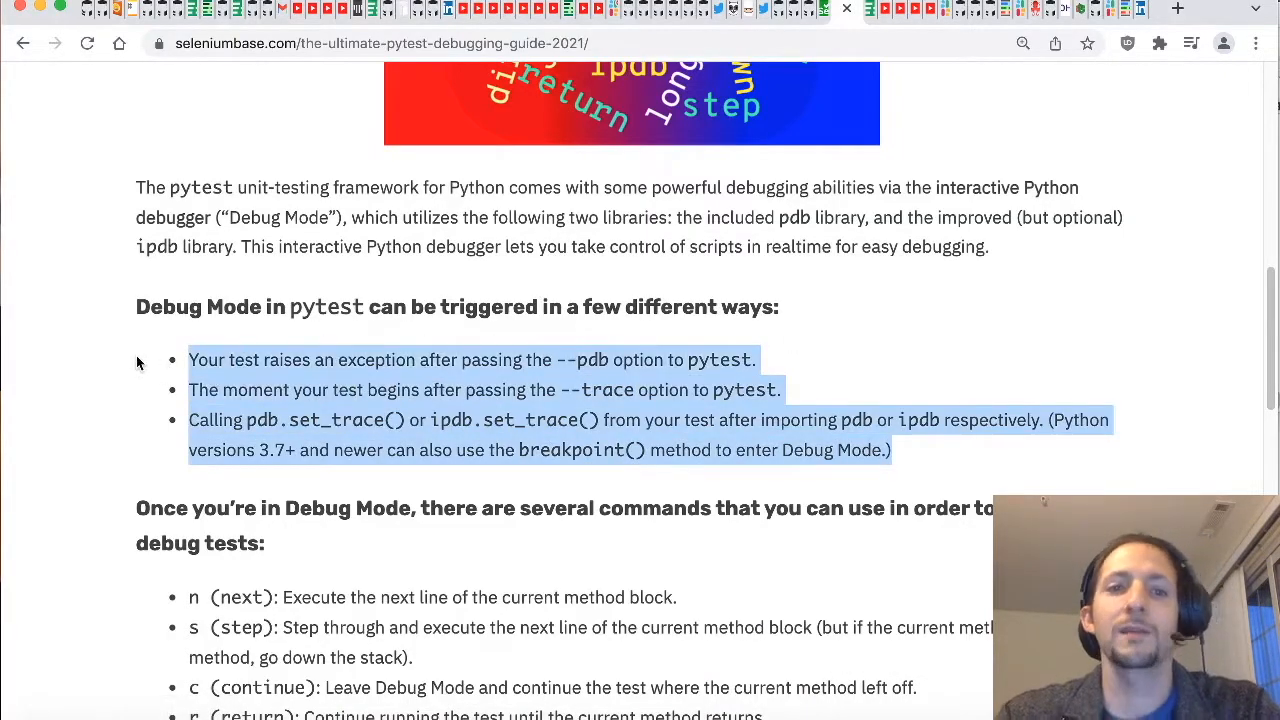
pyautogui.moveTo(952, 240)
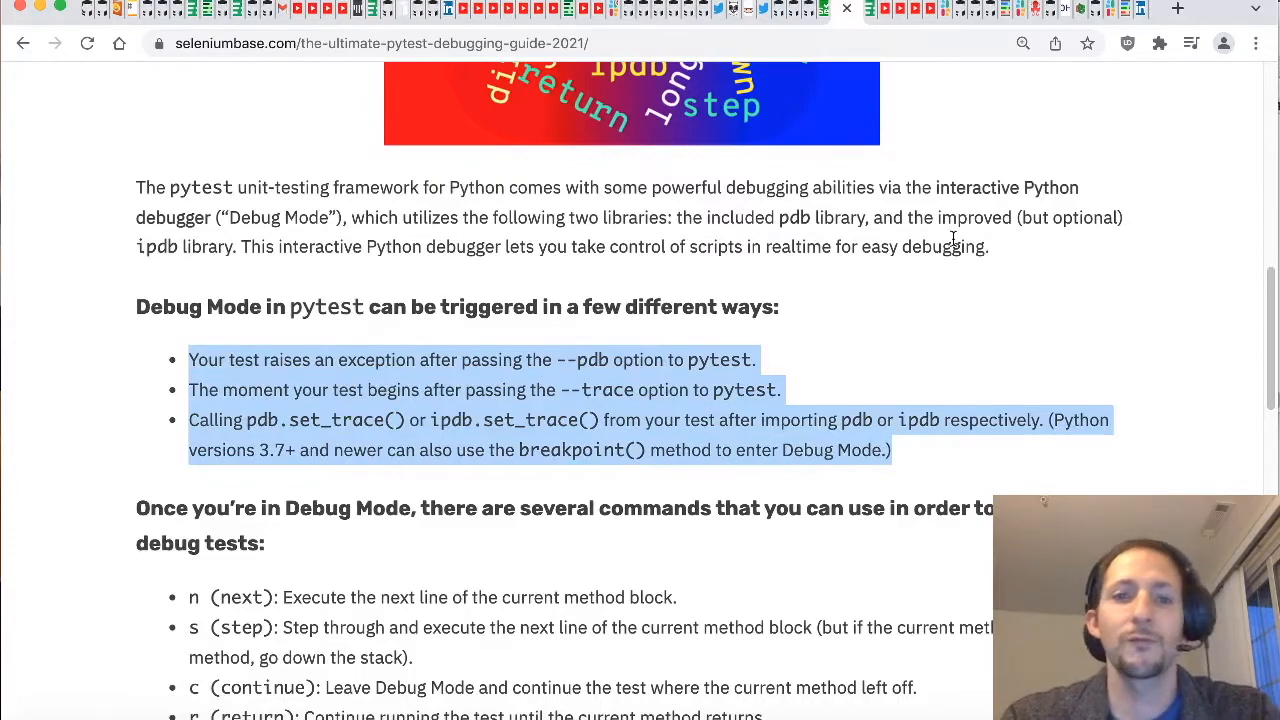
pyautogui.scroll(-3)
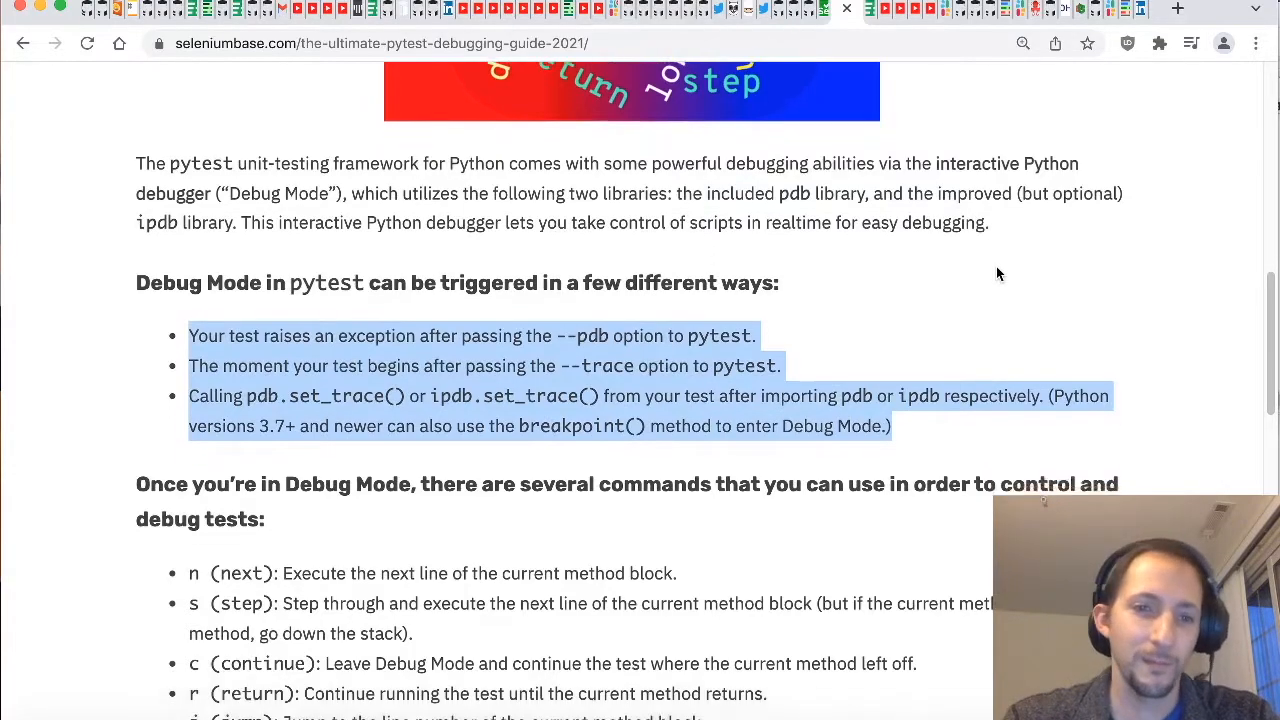
pyautogui.scroll(-3)
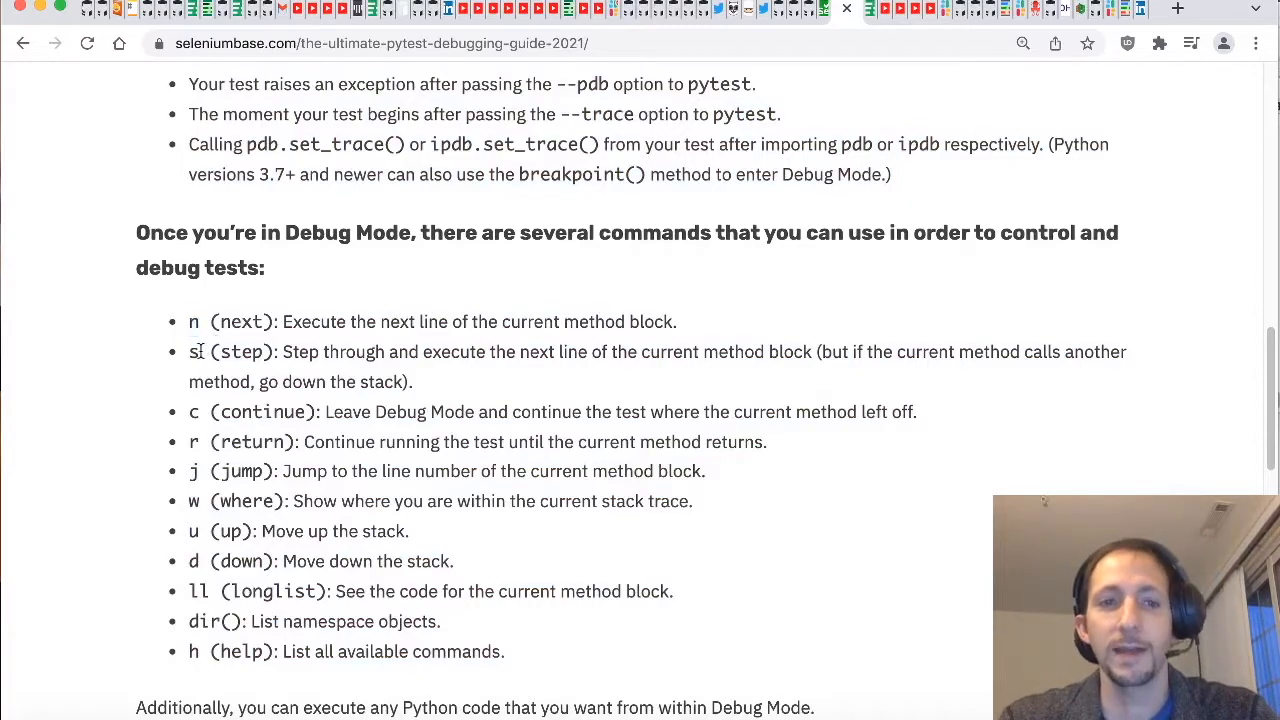
# Pick out a command in the Debug Mode list, then scroll down toward the ipdb add-on section.
pyautogui.doubleClick(192, 352)
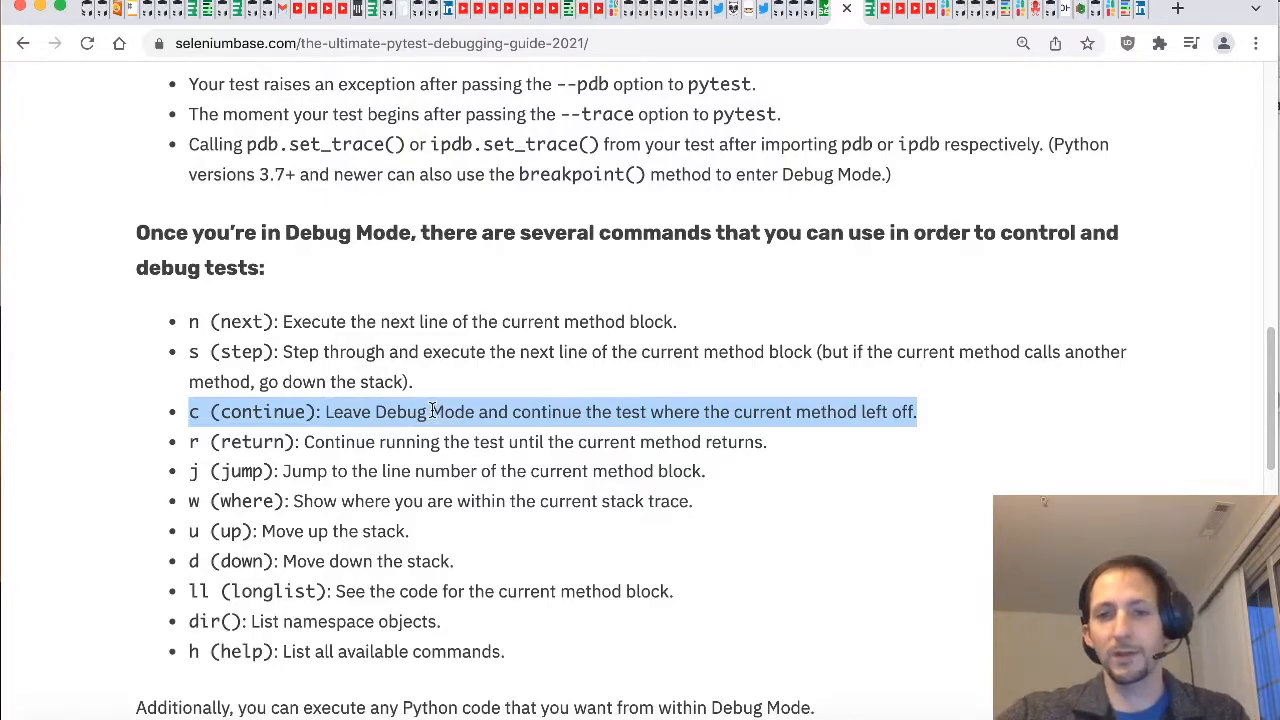
pyautogui.moveTo(252, 450)
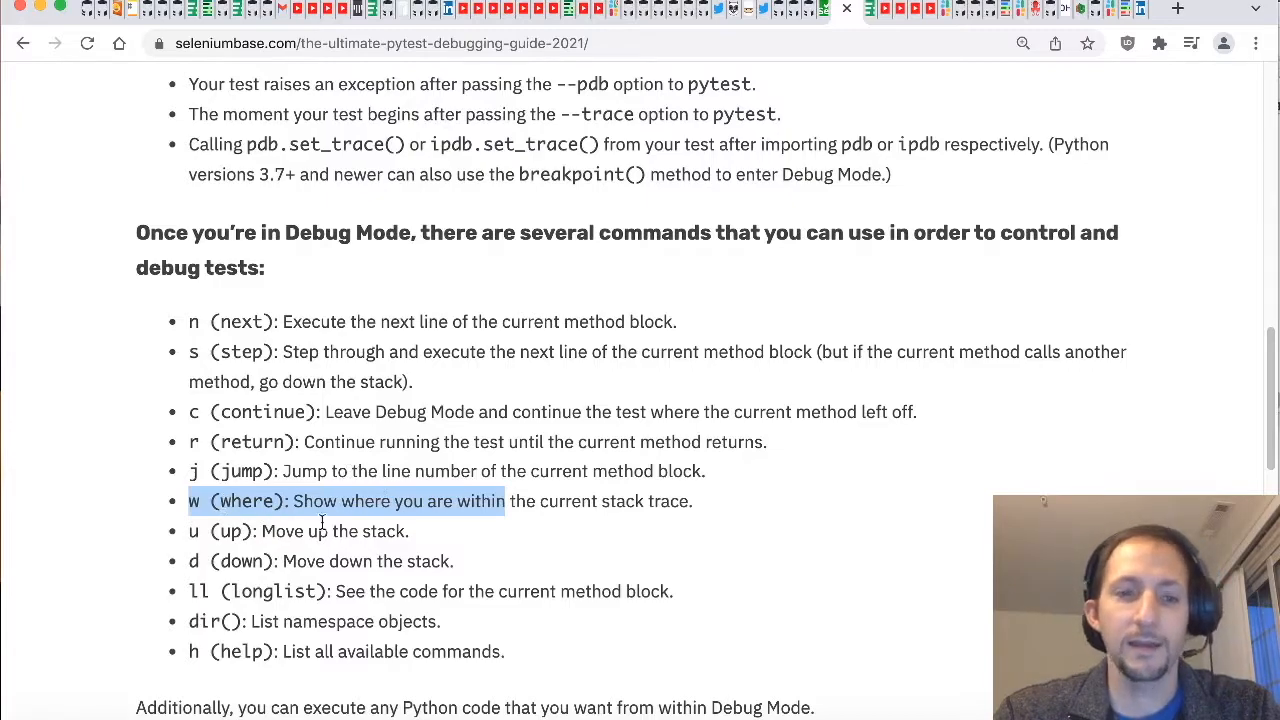
pyautogui.moveTo(428, 562)
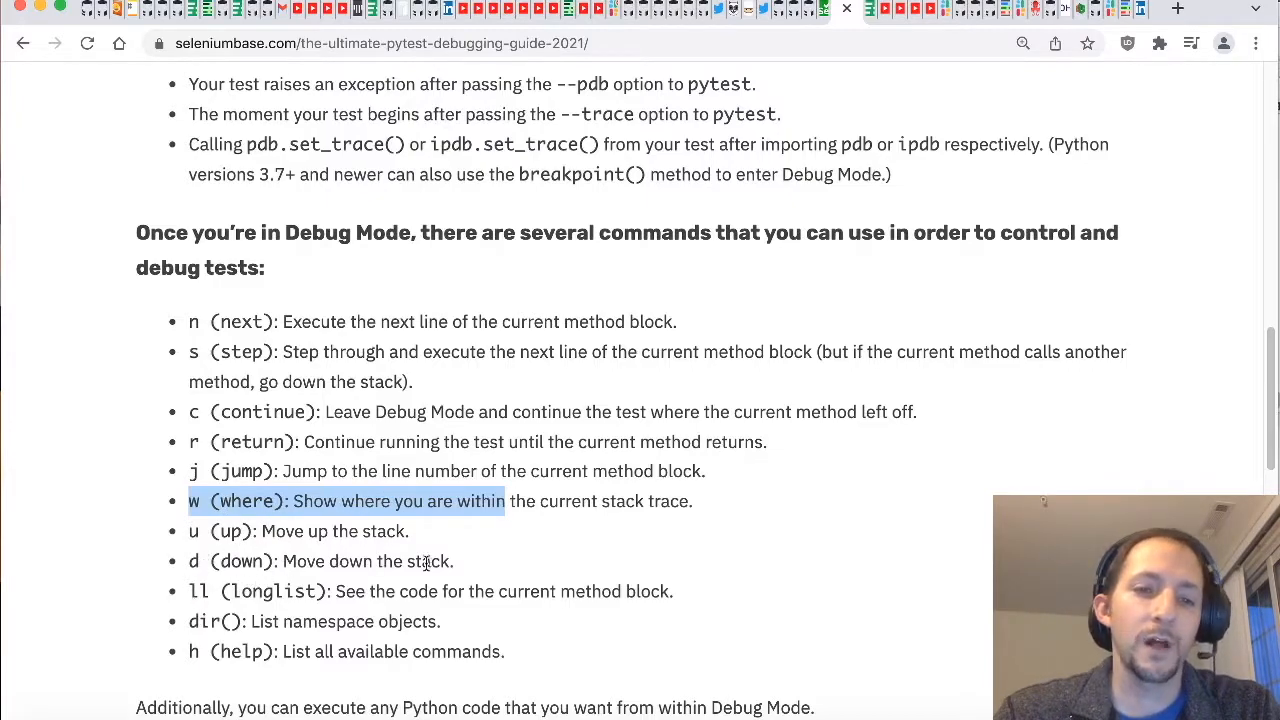
pyautogui.moveTo(538, 530)
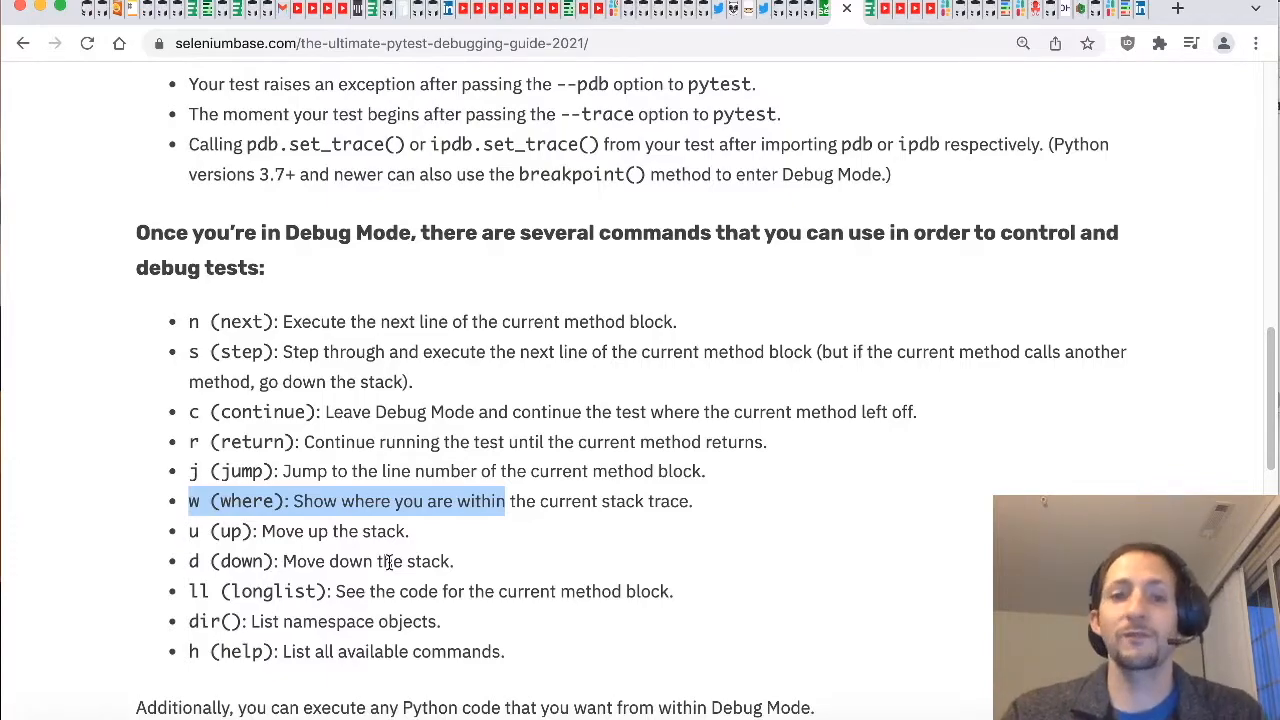
pyautogui.scroll(-3)
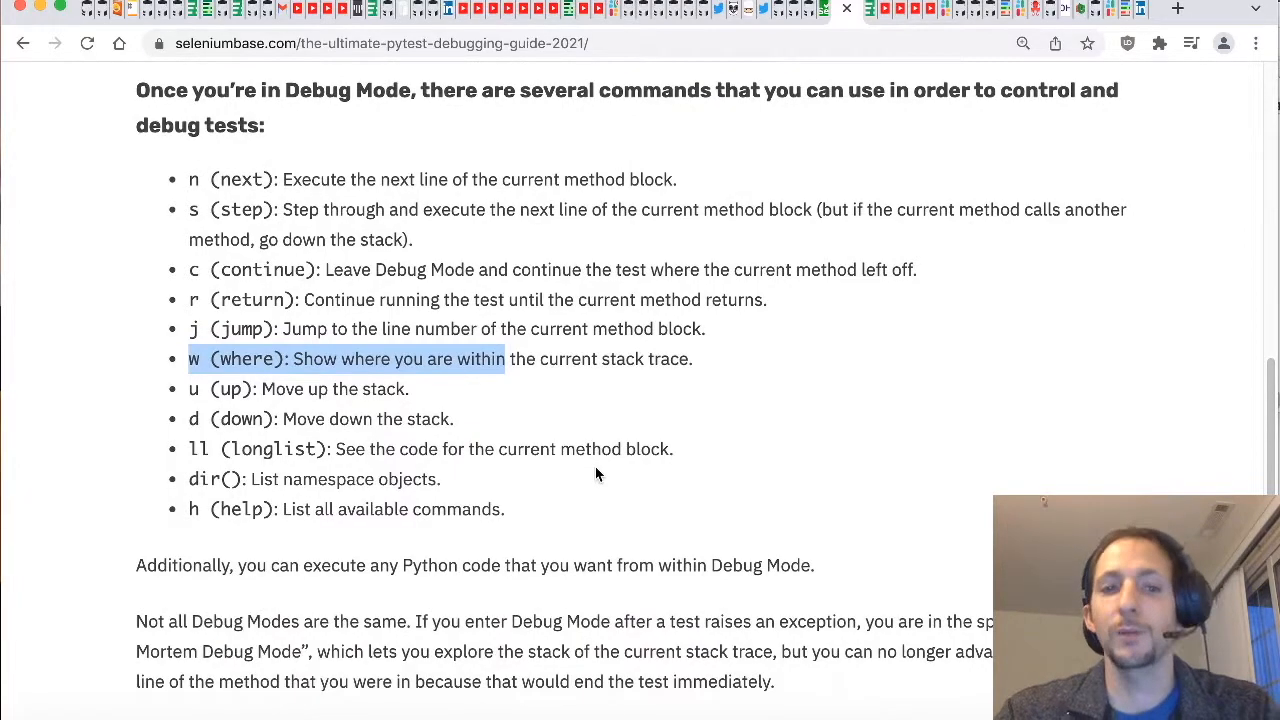
pyautogui.scroll(-3)
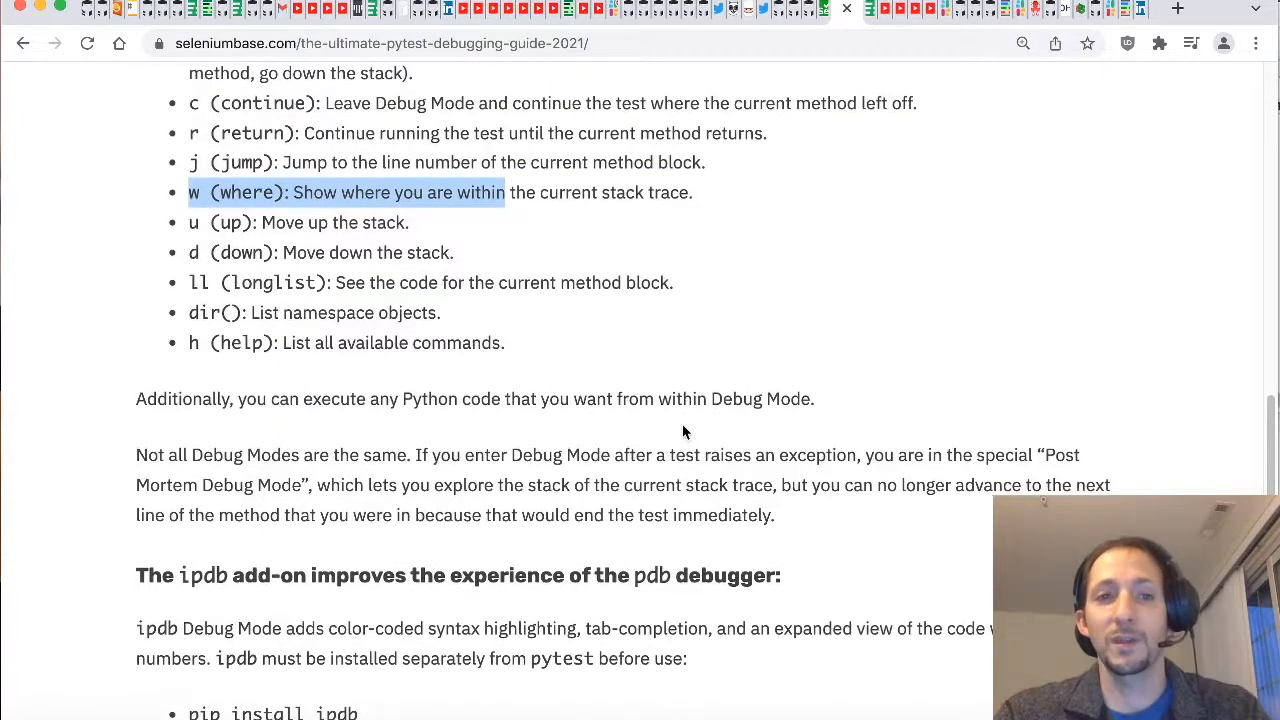
# Highlight 'pip install ipdb' in The ipdb add-on section, then scroll onward.
pyautogui.scroll(-3)
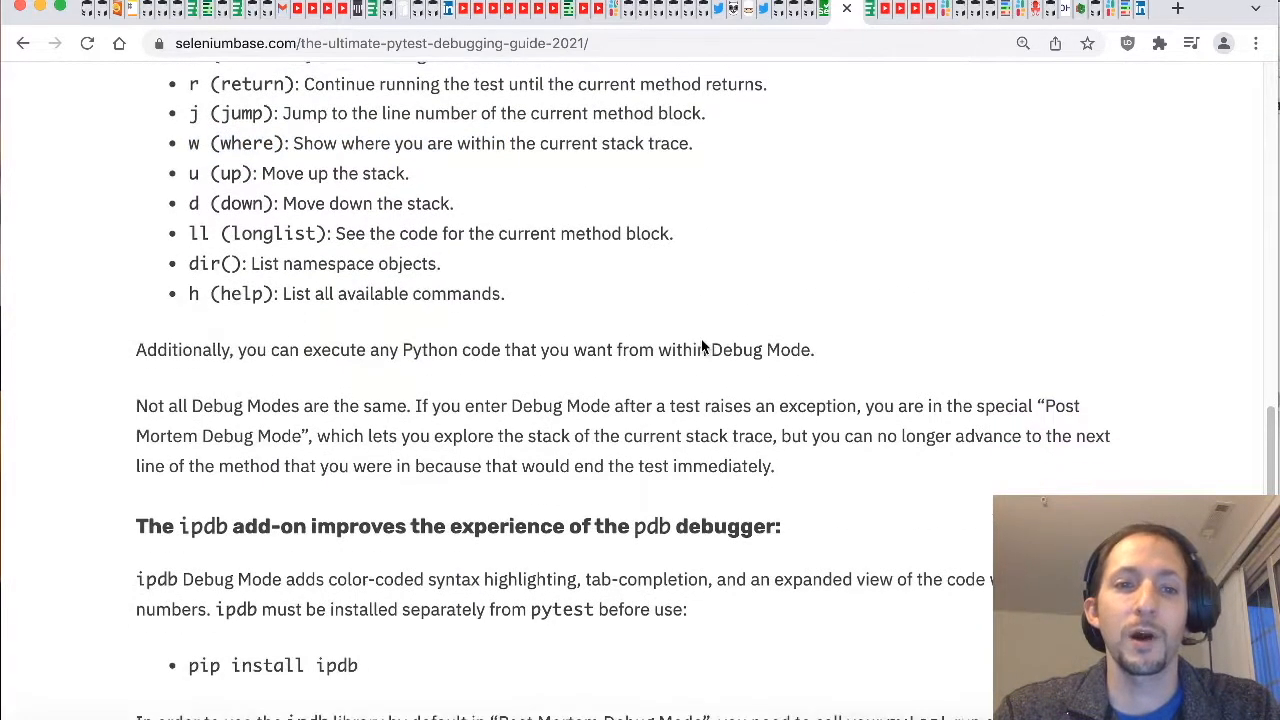
pyautogui.scroll(-3)
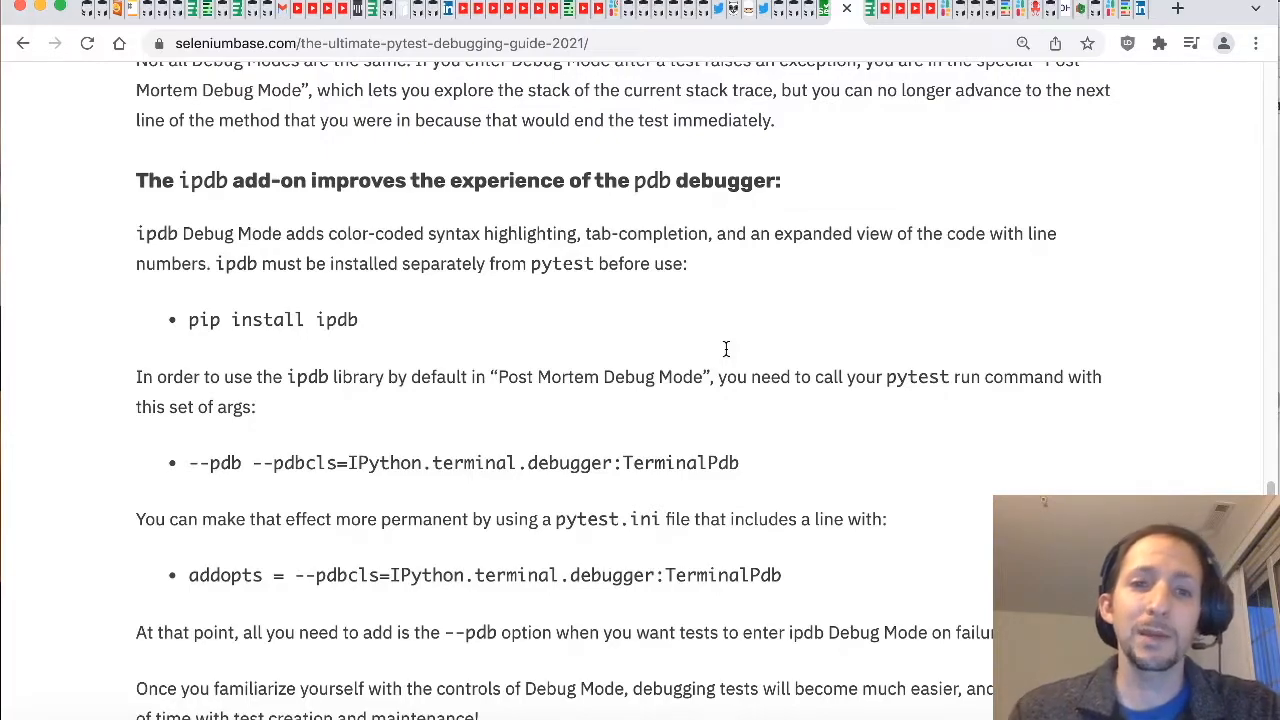
pyautogui.moveTo(636, 294)
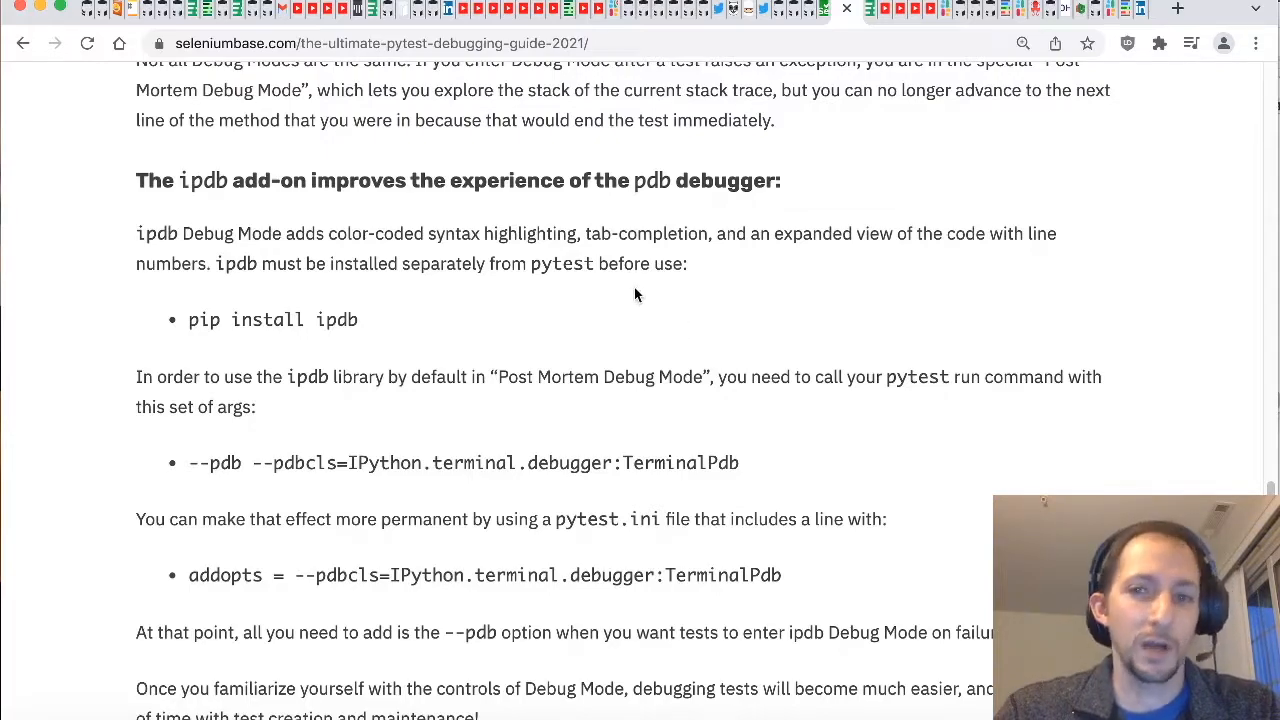
pyautogui.moveTo(512, 320)
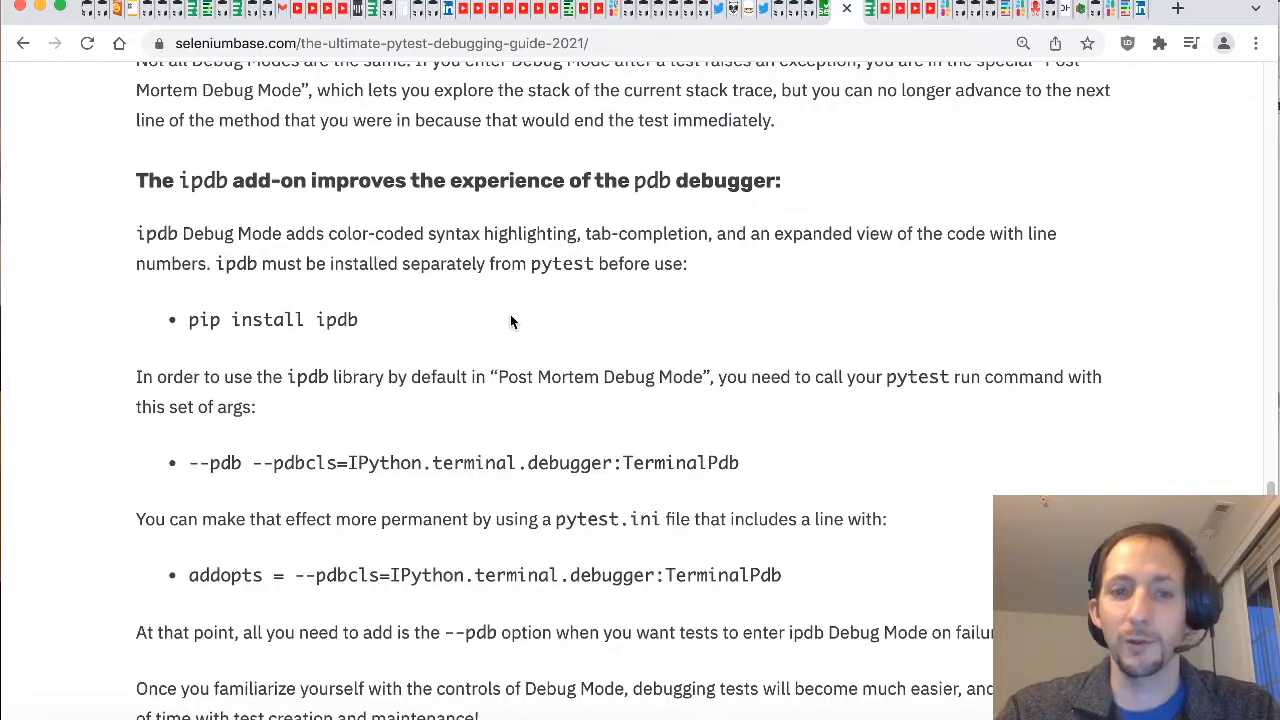
pyautogui.moveTo(796, 468)
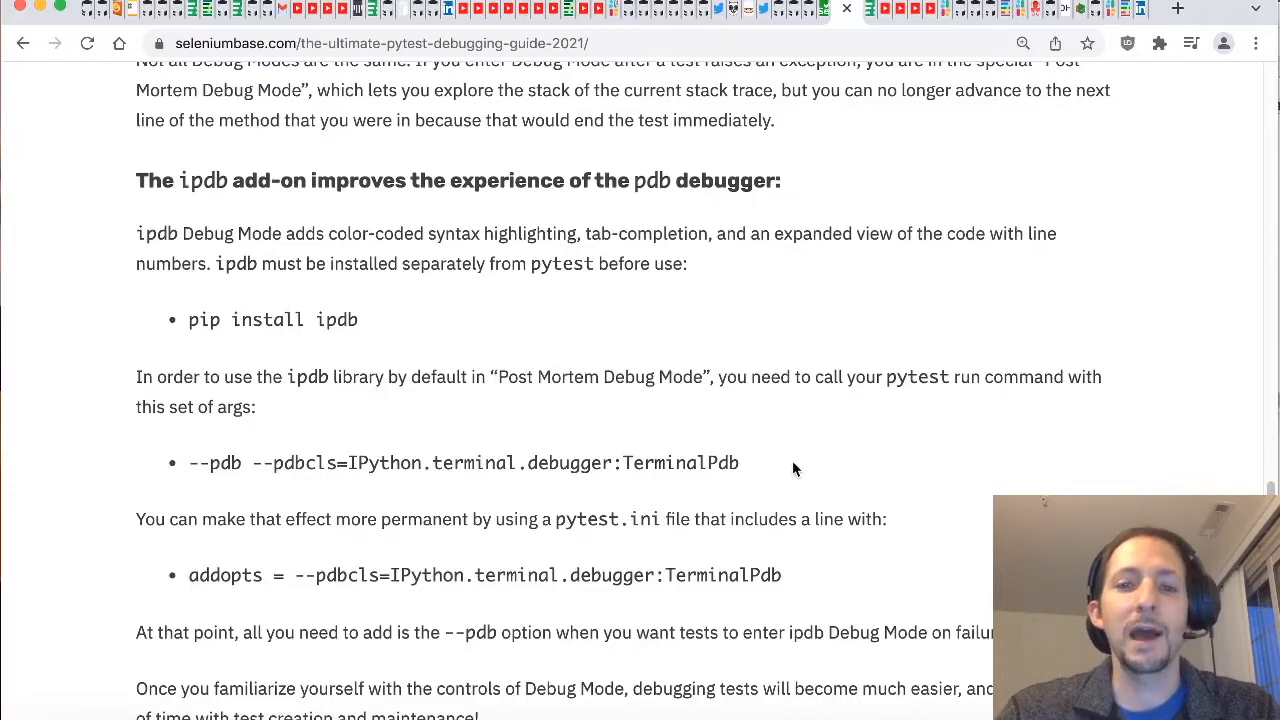
pyautogui.moveTo(296, 462); pyautogui.dragTo(740, 462)
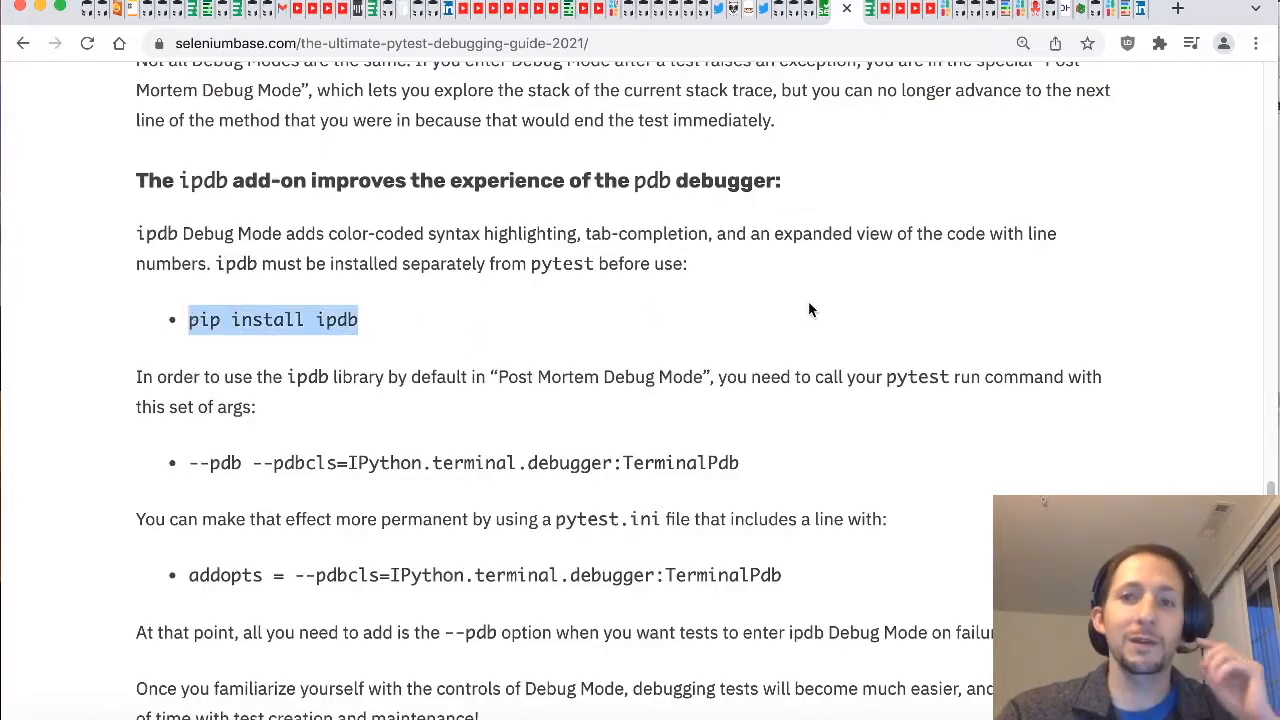
pyautogui.moveTo(758, 320)
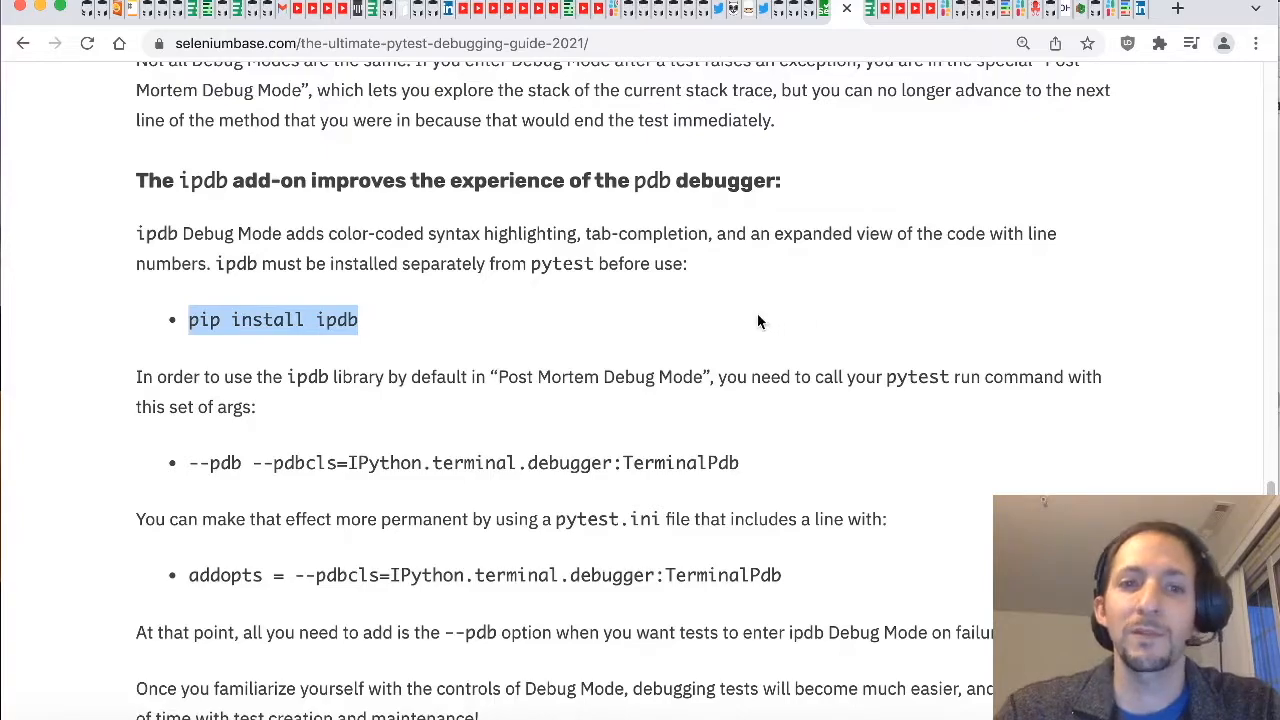
pyautogui.moveTo(750, 336)
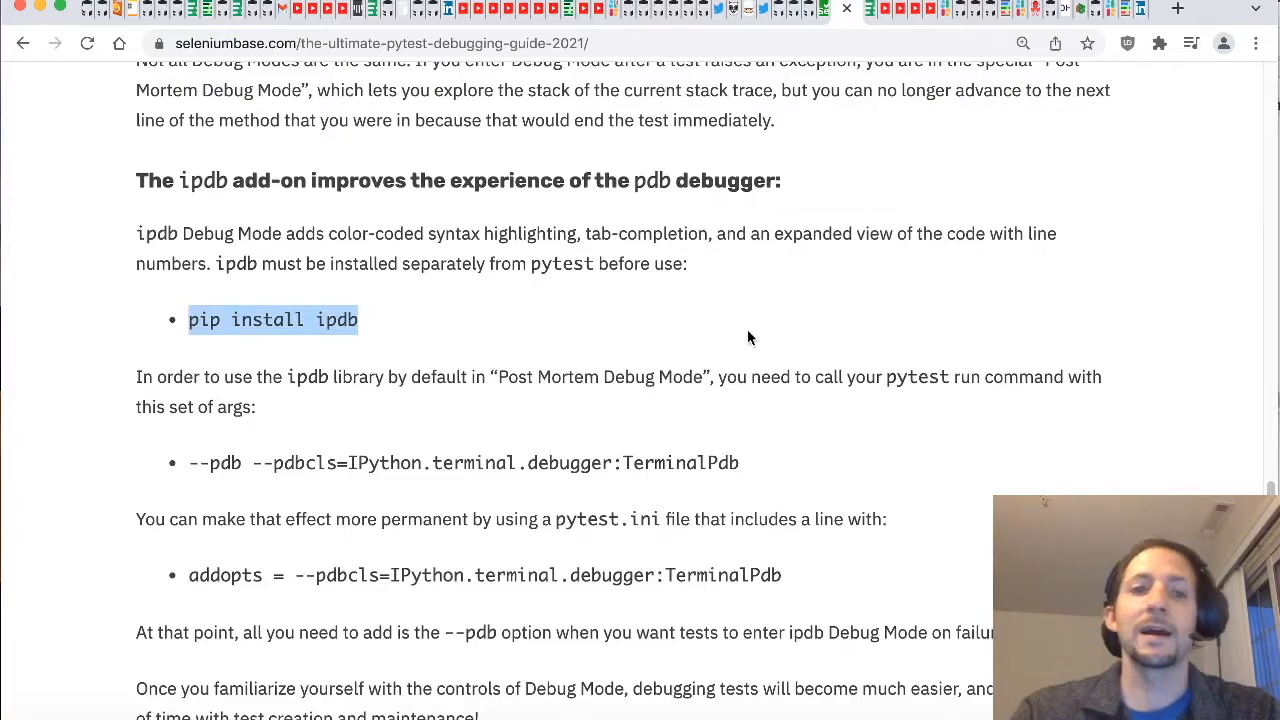
pyautogui.moveTo(758, 332)
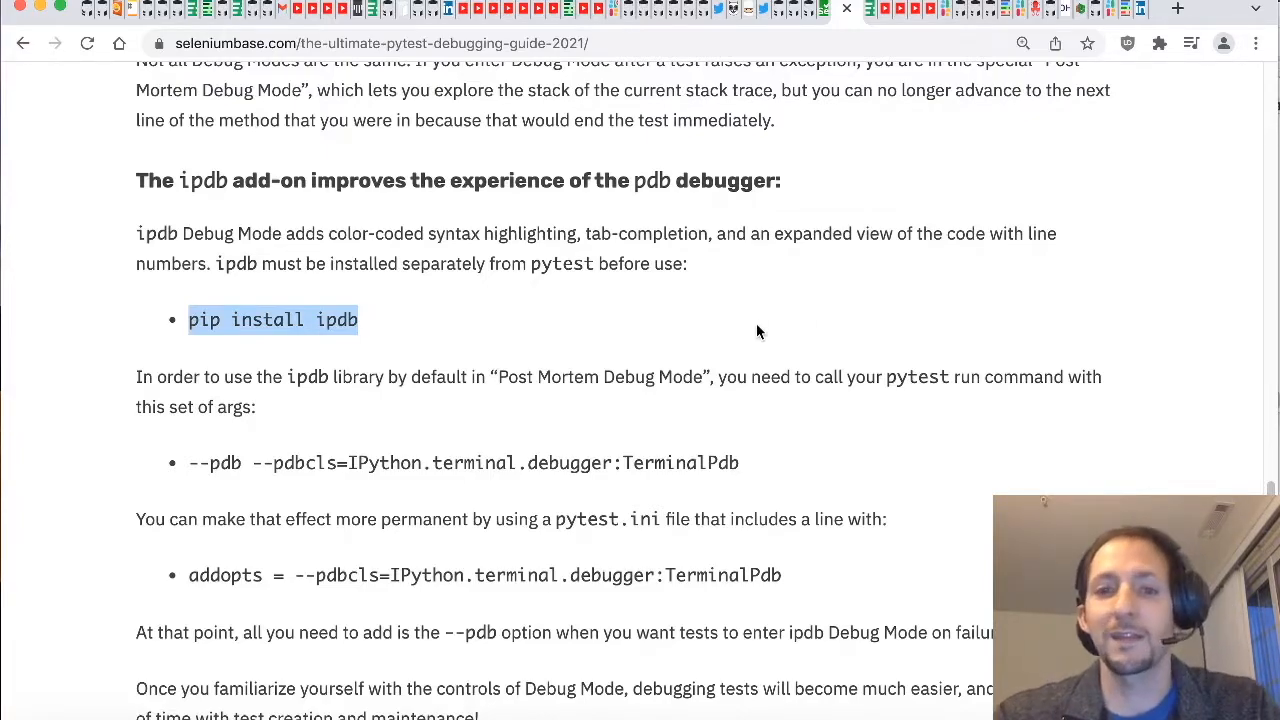
pyautogui.scroll(-3)
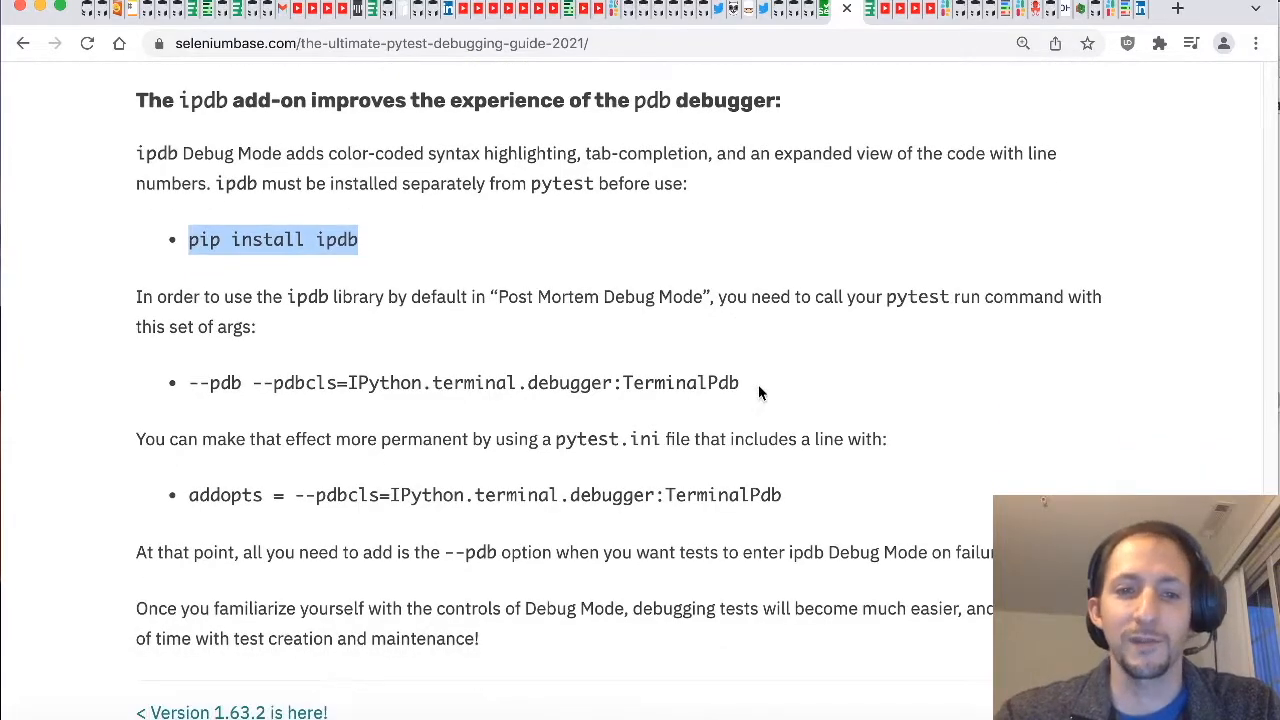
pyautogui.scroll(-3)
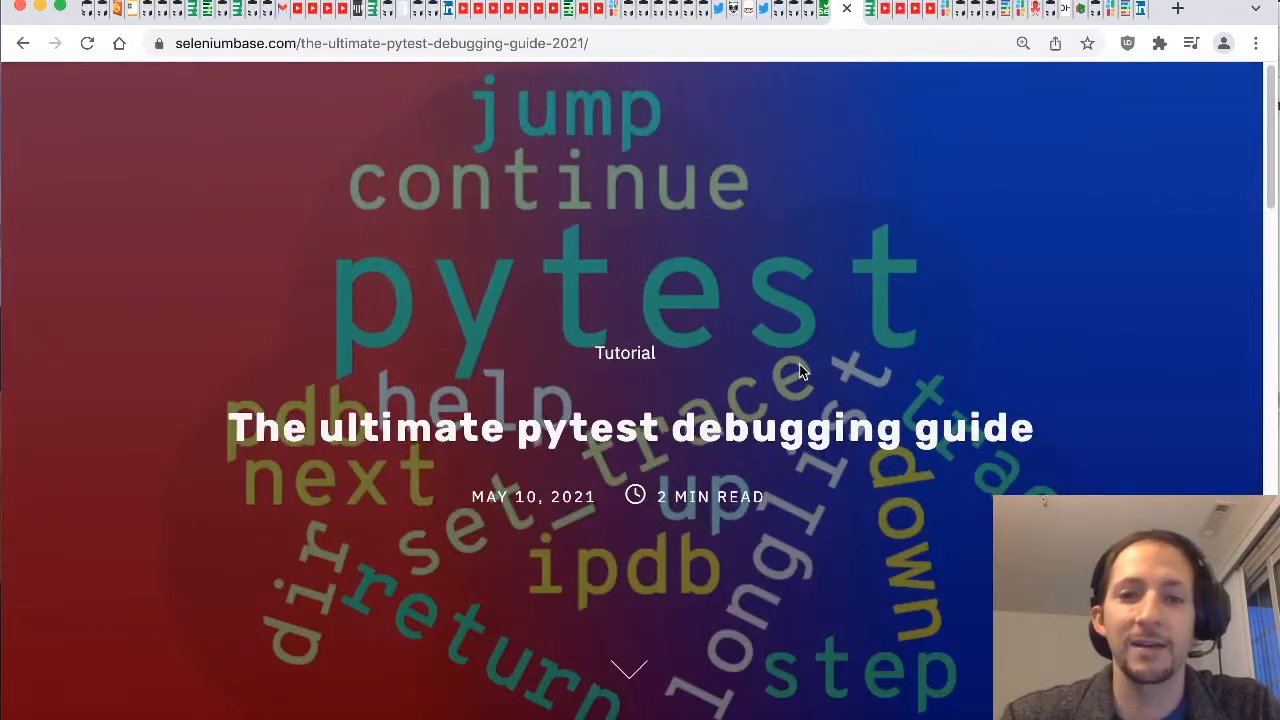
# Scroll back up past the Debug Mode commands to the article's title banner.
pyautogui.scroll(-3)
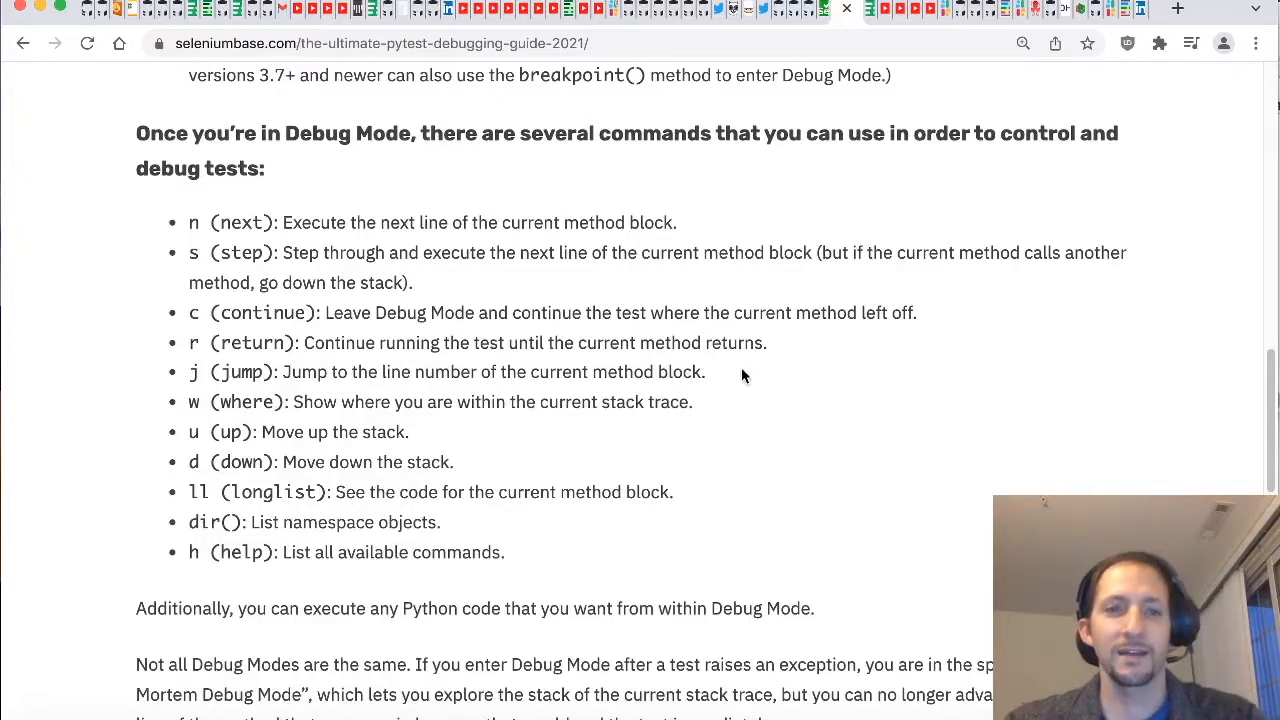
pyautogui.scroll(3)
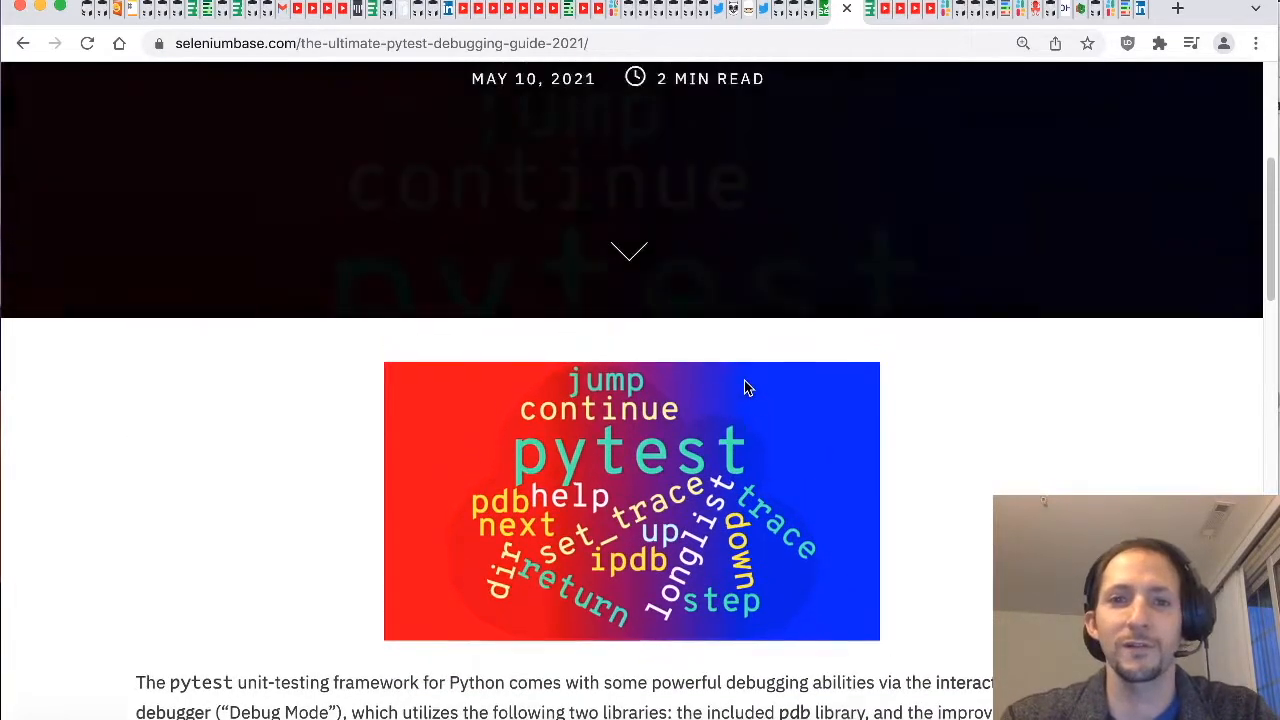
pyautogui.scroll(3)
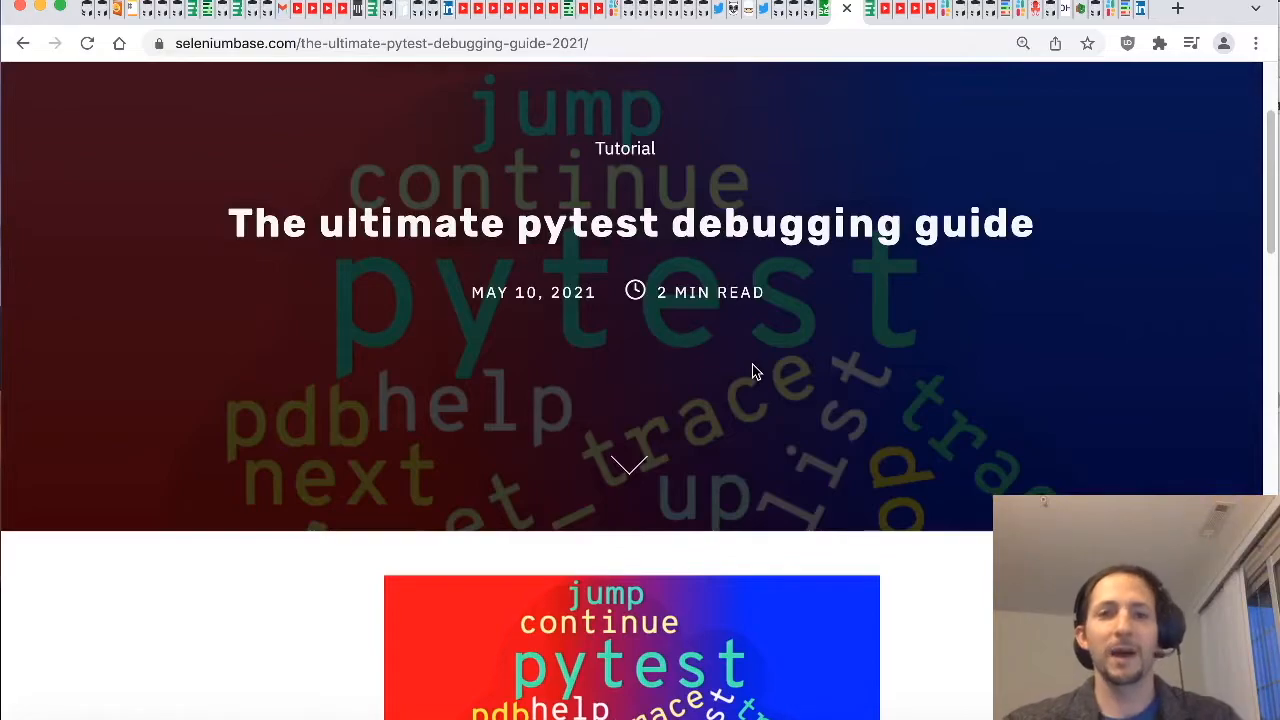